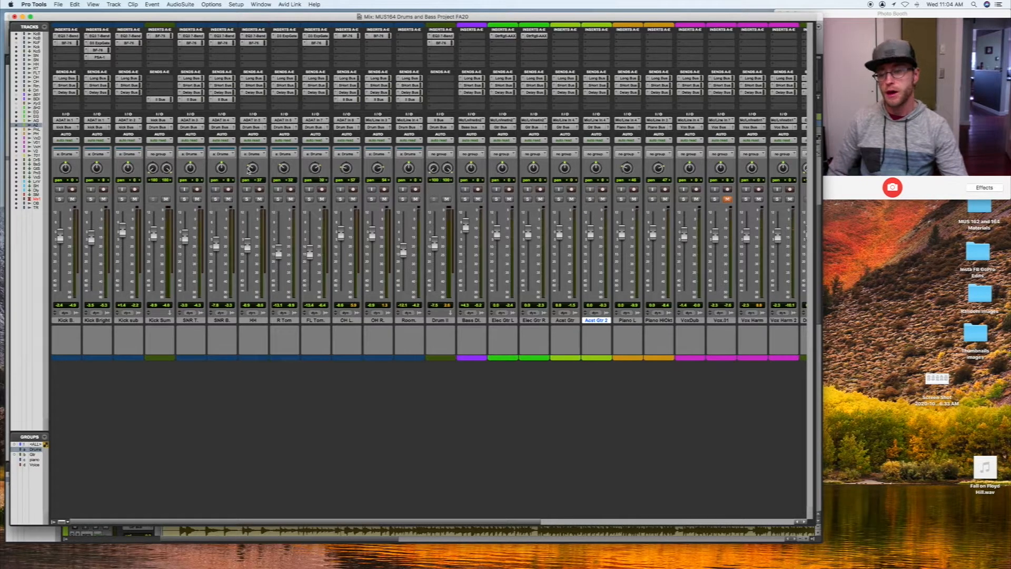
mouse_move(352, 166)
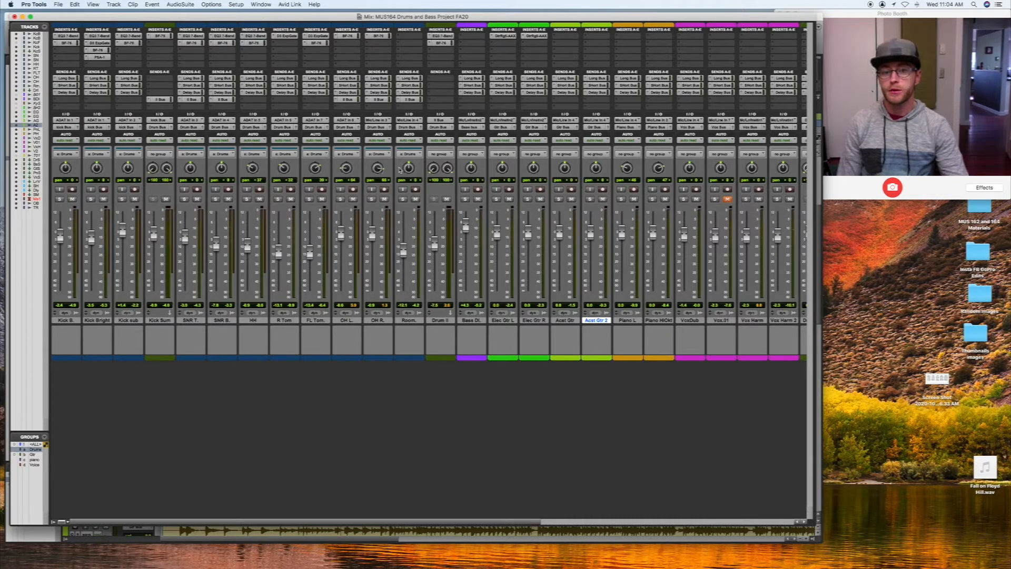
Step: Insert EQ3 7-Band (mono) in the Bass DI's first slot, leaving its window open
scroll(right, 3)
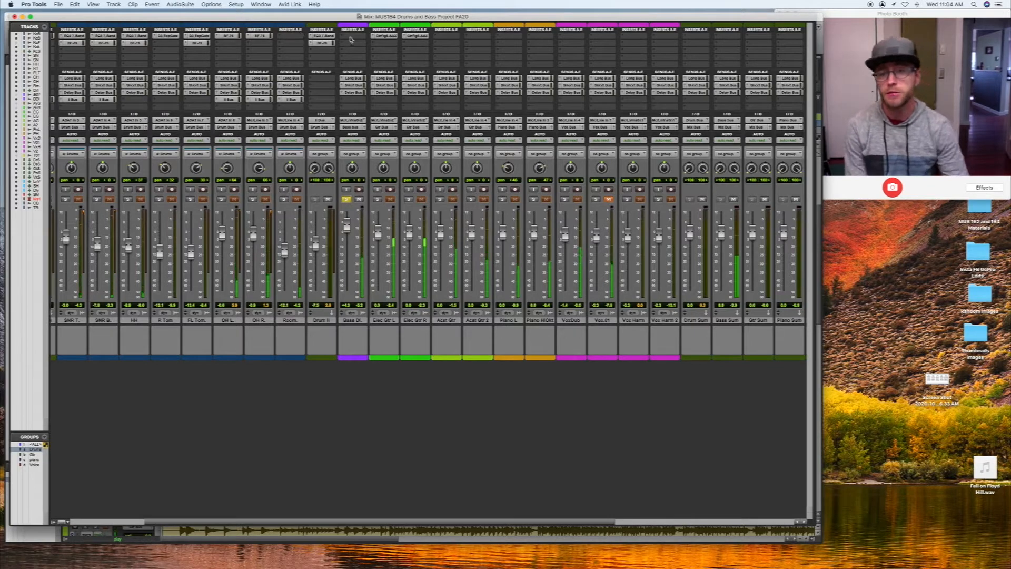
click(352, 35)
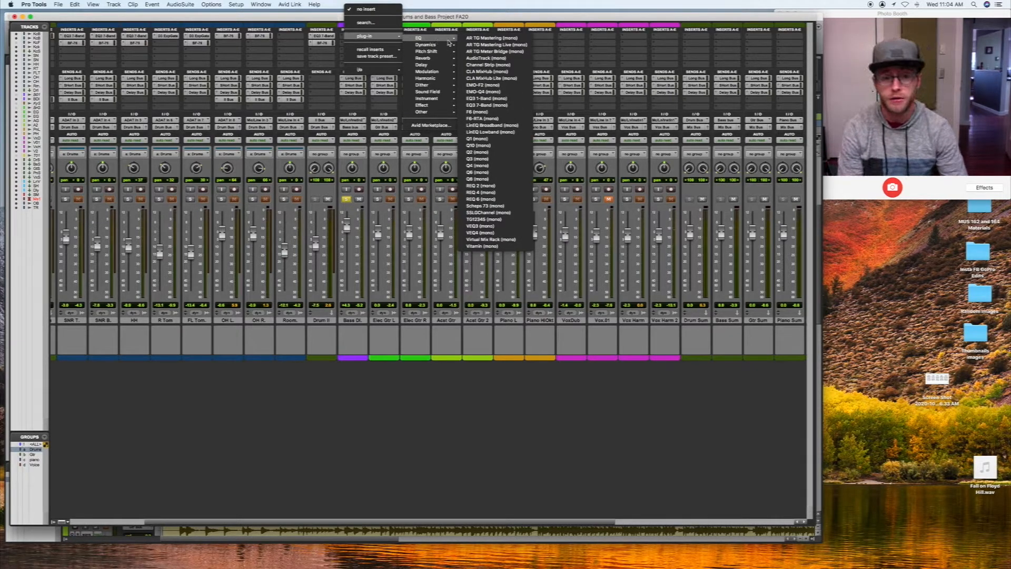
mouse_move(492, 70)
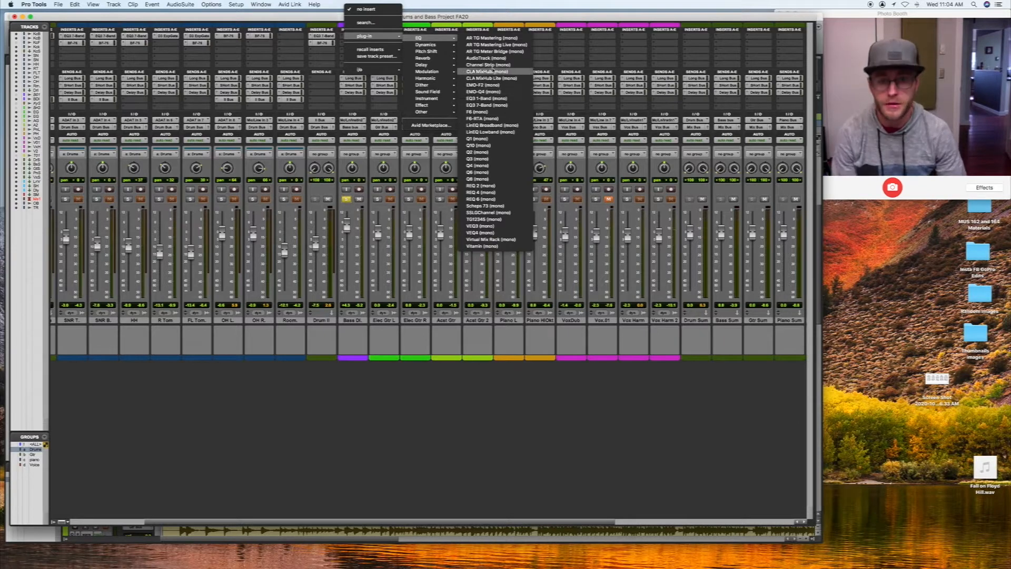
mouse_move(490, 90)
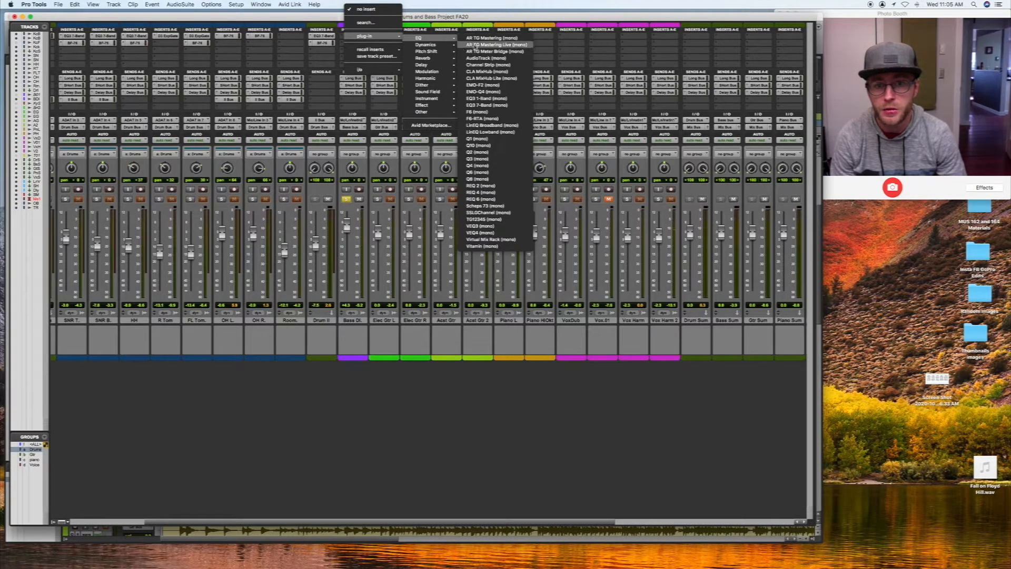
mouse_move(493, 106)
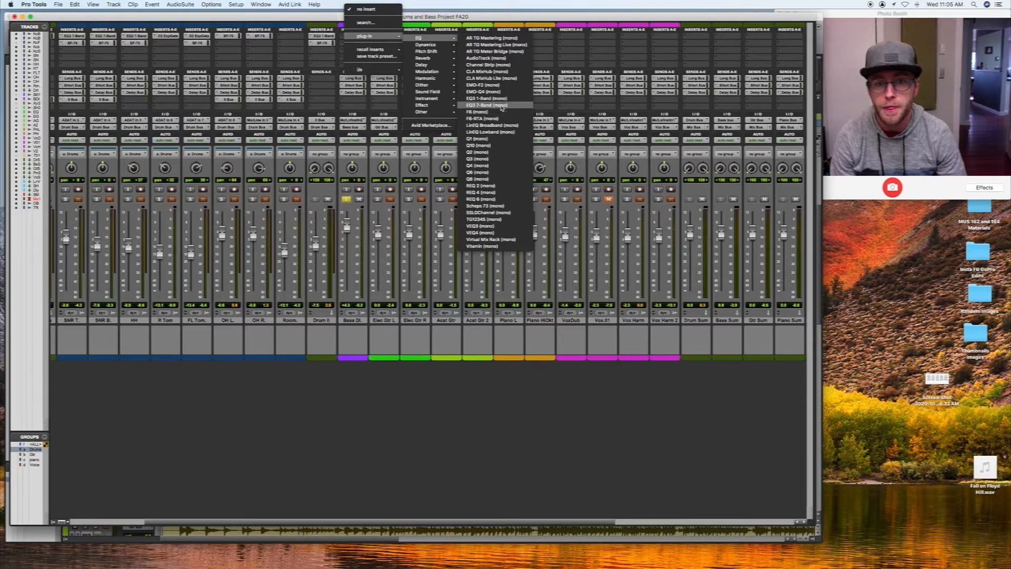
click(488, 104)
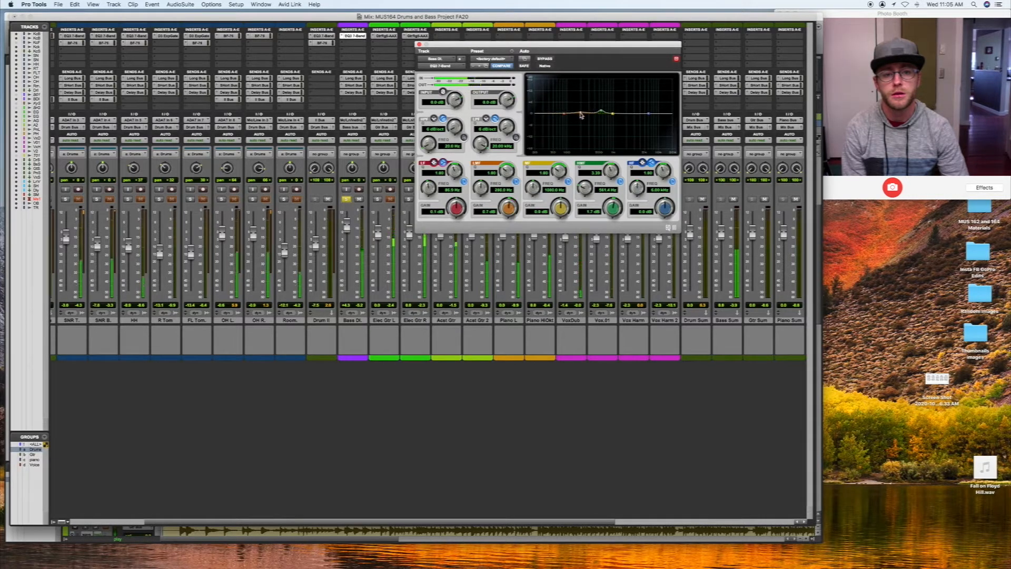
Step: Shape the bass EQ curve: trim a mid band and roll off the highs with a settled slope
drag(611, 114, 599, 125)
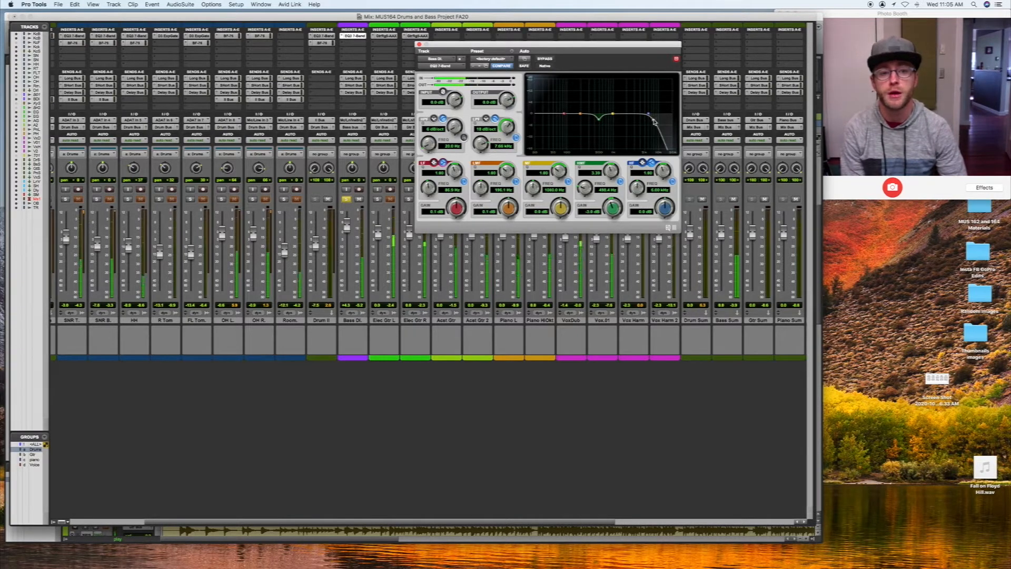
drag(654, 121, 629, 125)
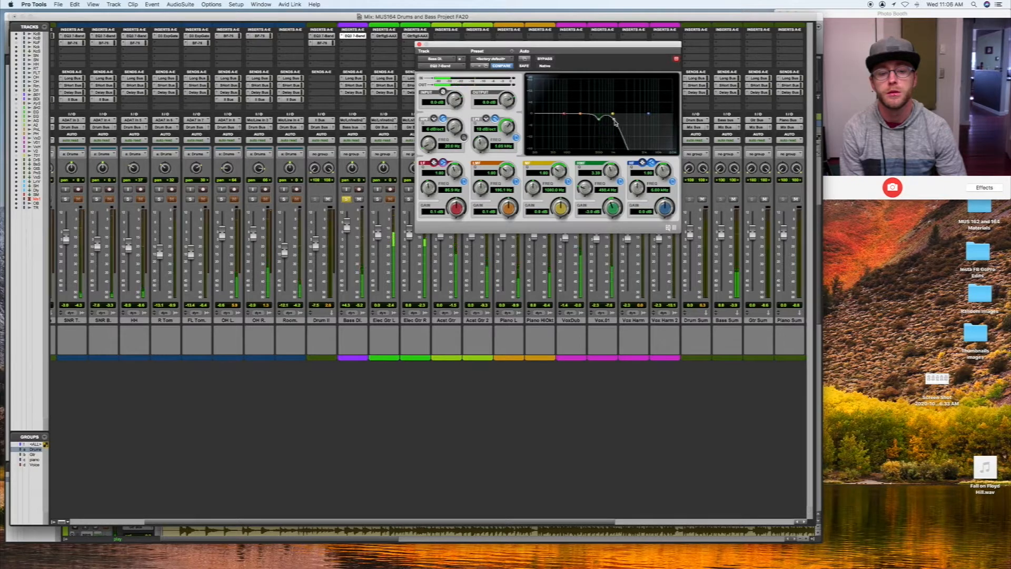
drag(616, 122, 625, 121)
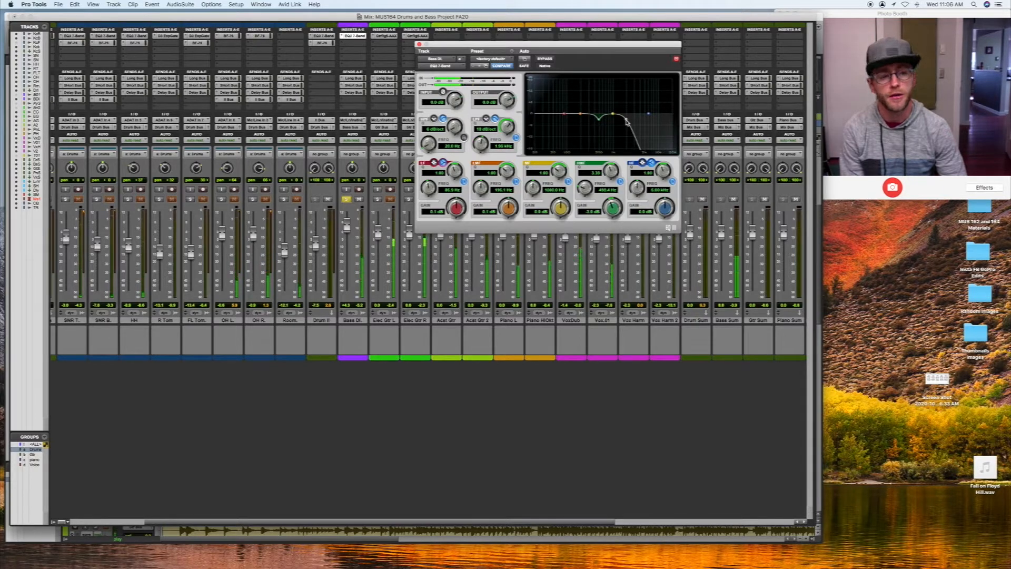
drag(626, 121, 632, 126)
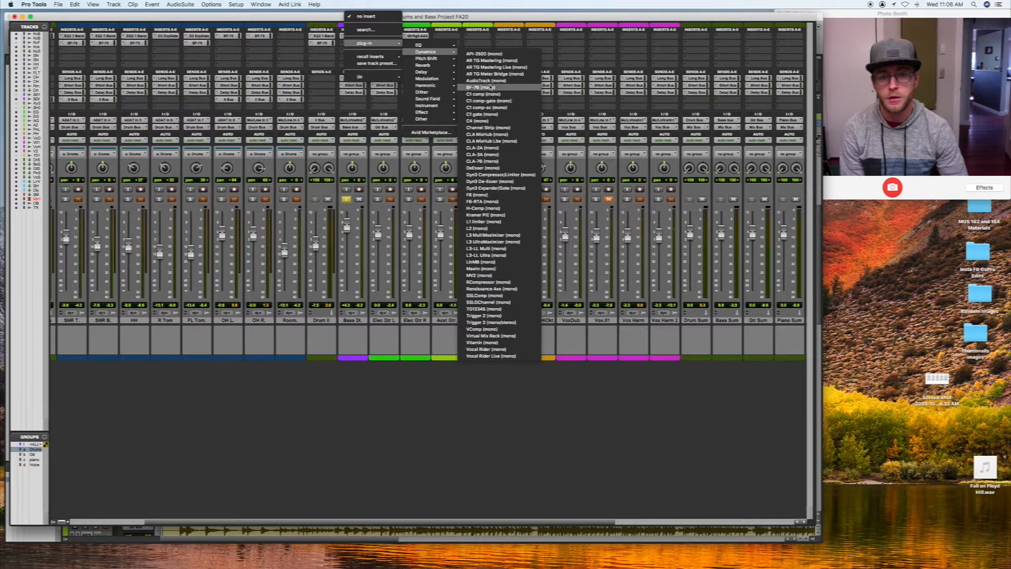
Step: Add the BF-76 (mono) compressor after the EQ on Bass DI
click(477, 87)
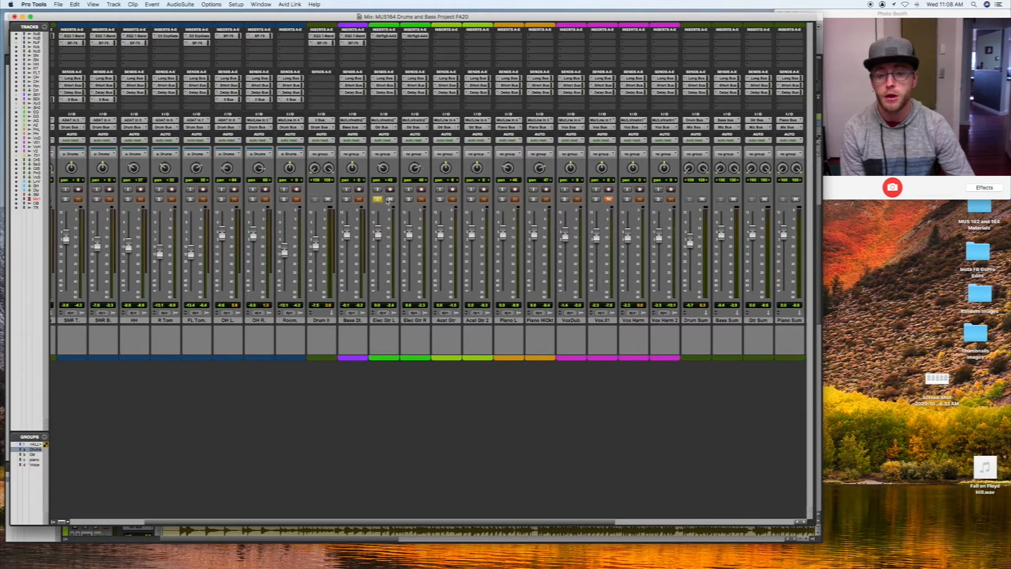
mouse_move(445, 168)
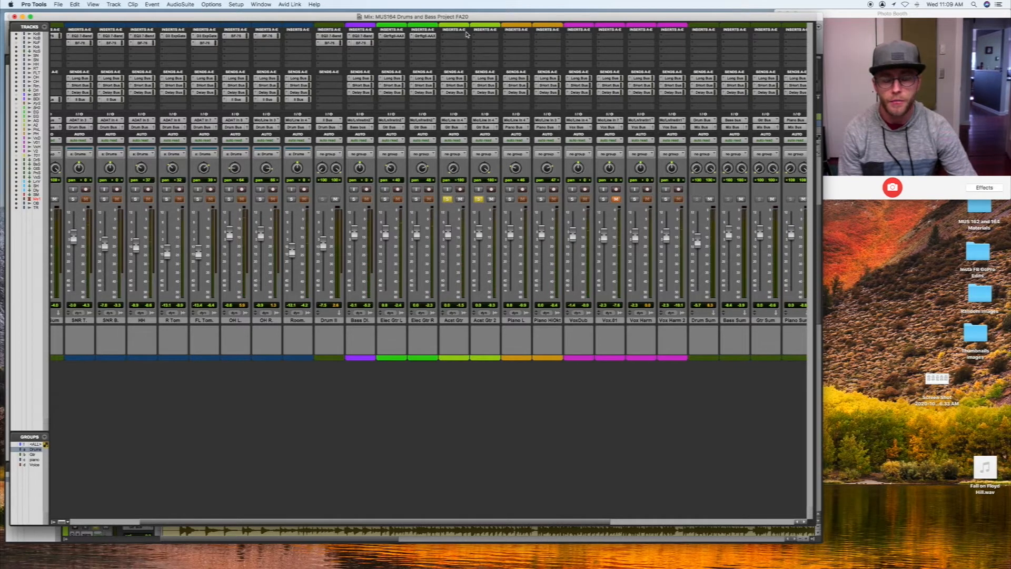
Step: Insert an EQ plug-in on the Acst Gtr track's empty slot
click(455, 30)
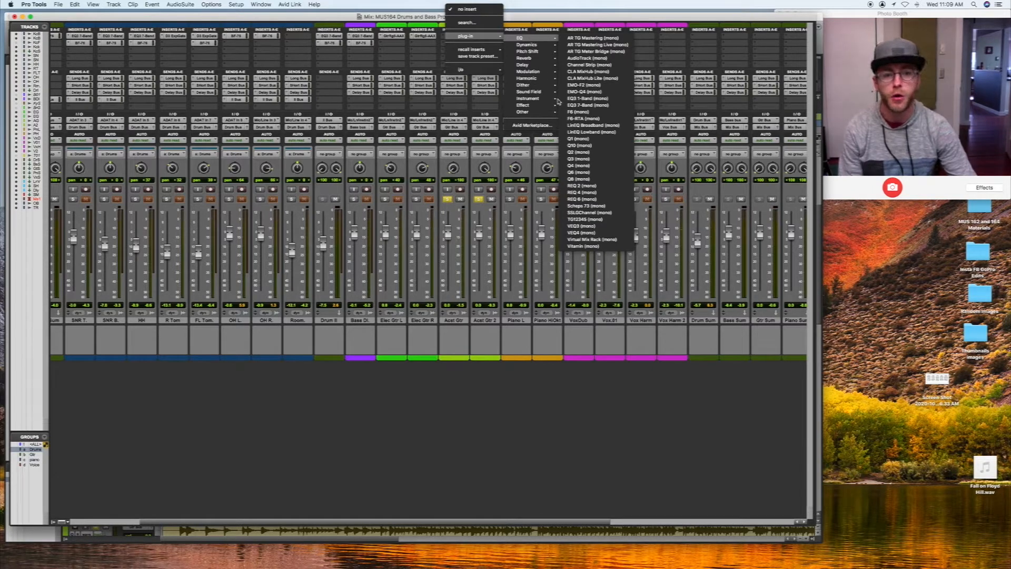
click(586, 98)
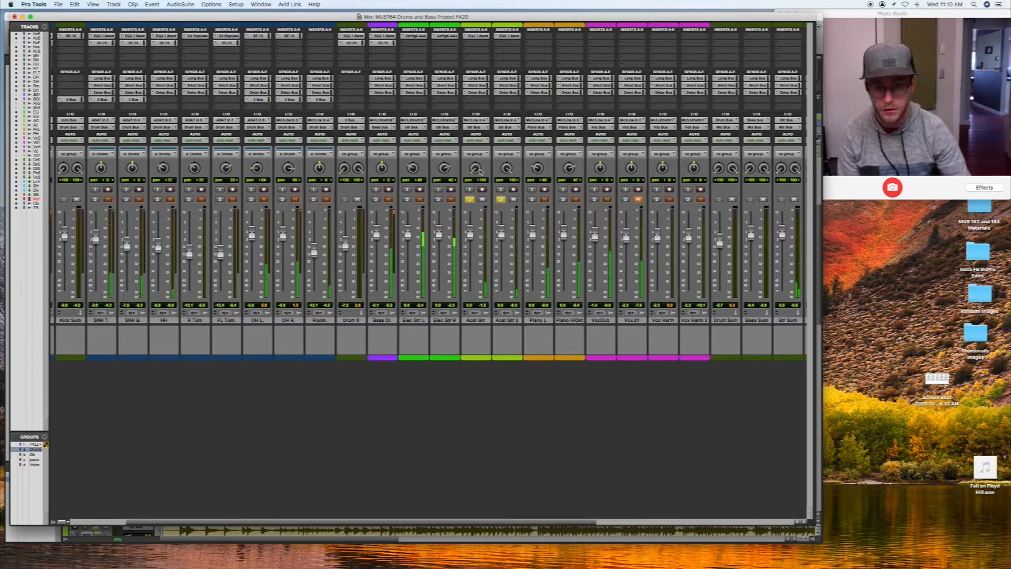
Step: Insert a compressor from Dynamics on Acst Gtr's next slot after the EQ
click(507, 36)
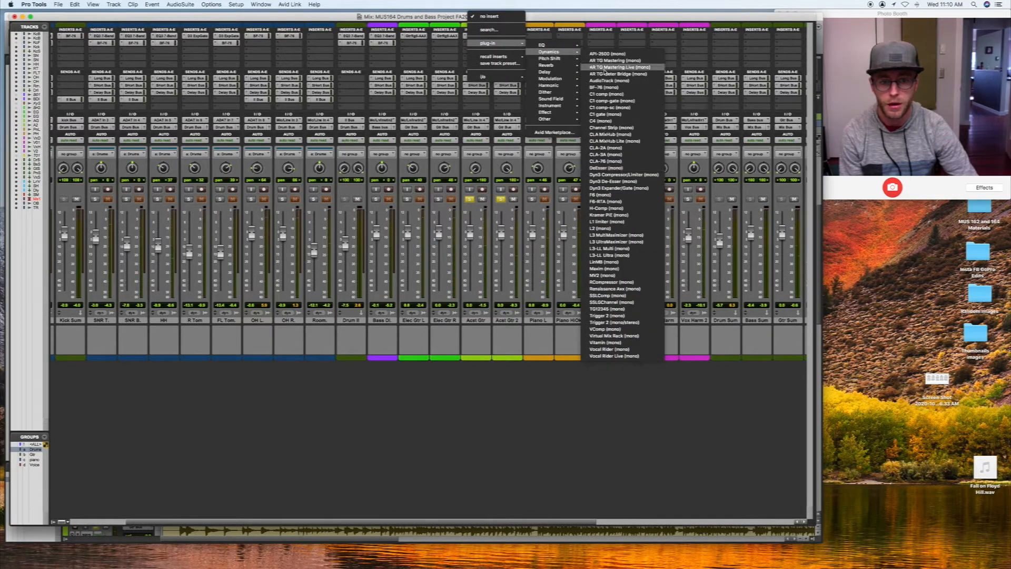
click(600, 87)
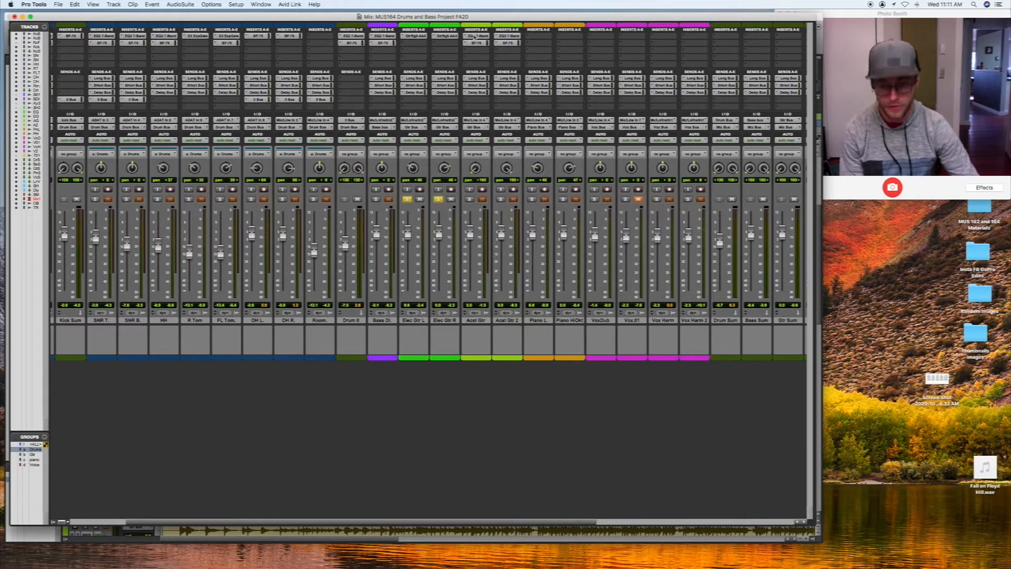
Step: Reopen the guitar EQ and pull down its low-mid band before returning to the mixer
click(414, 35)
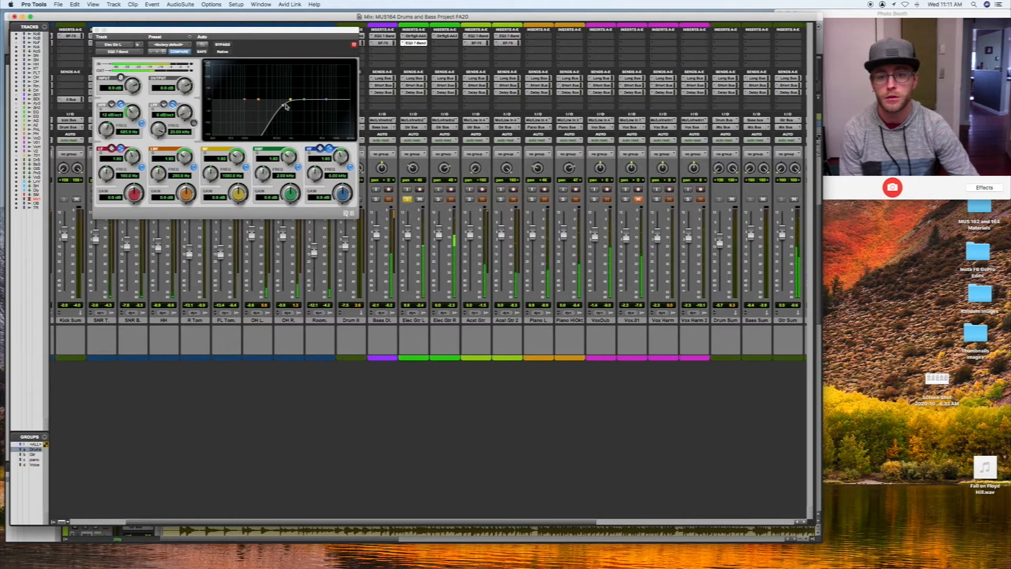
drag(286, 104, 277, 109)
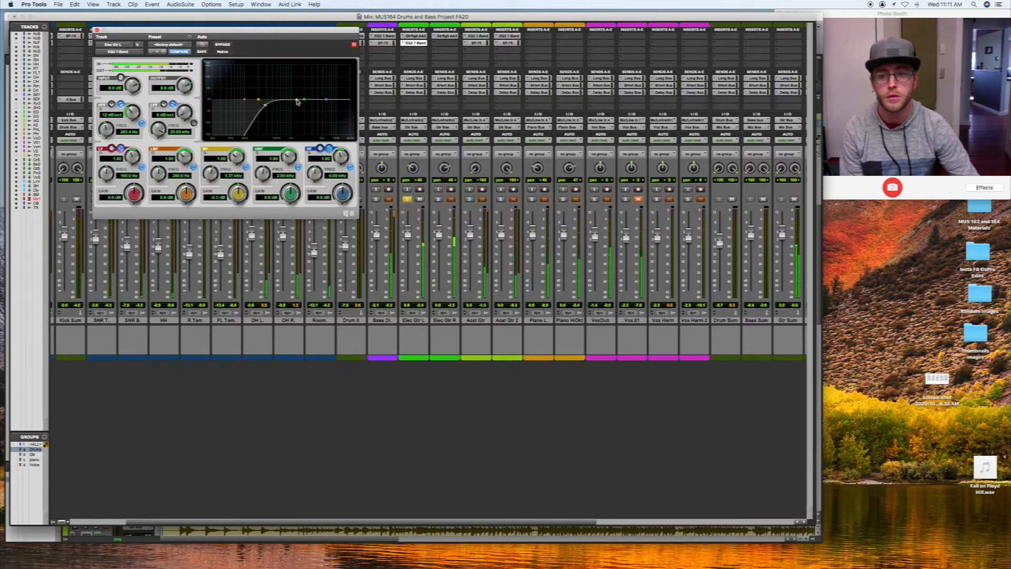
drag(294, 100, 274, 108)
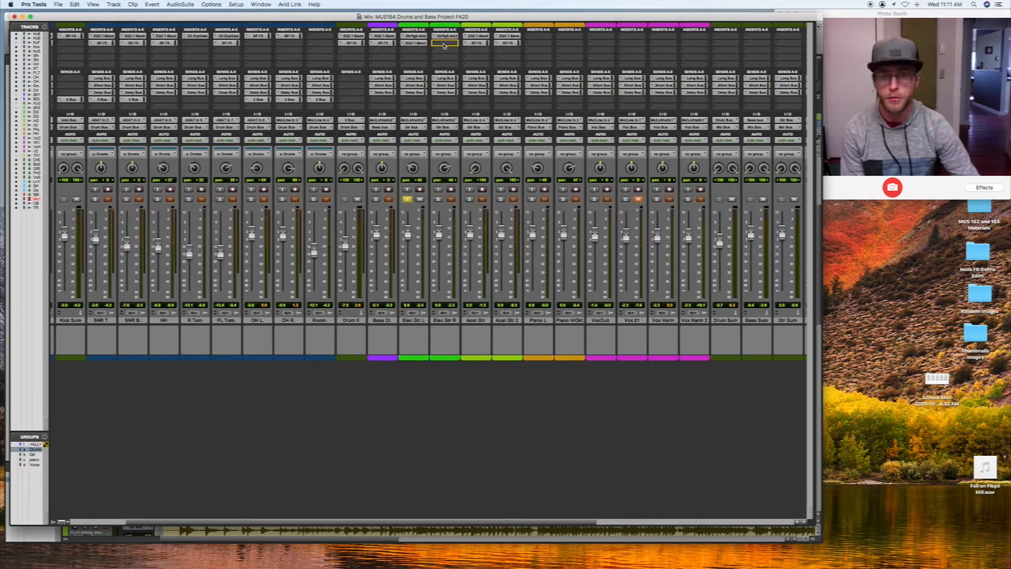
click(438, 199)
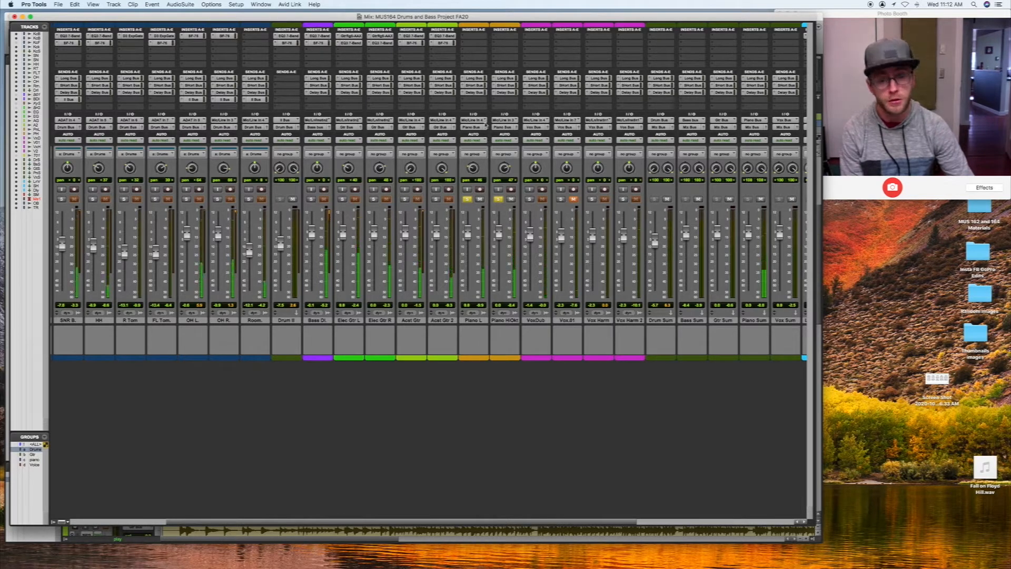
Step: Insert EQ3 7-Band on the piano track's empty slot
click(475, 36)
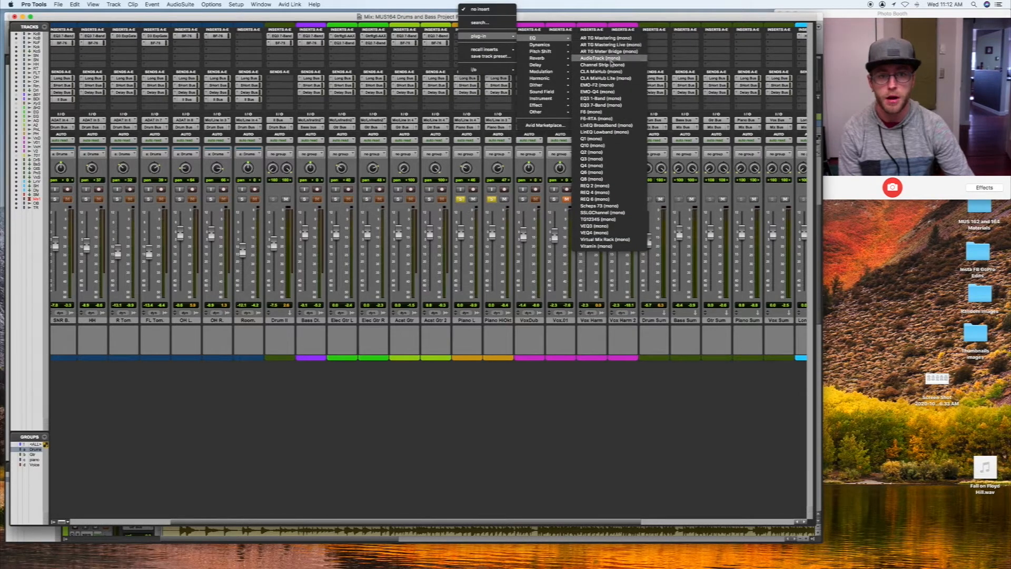
mouse_move(602, 106)
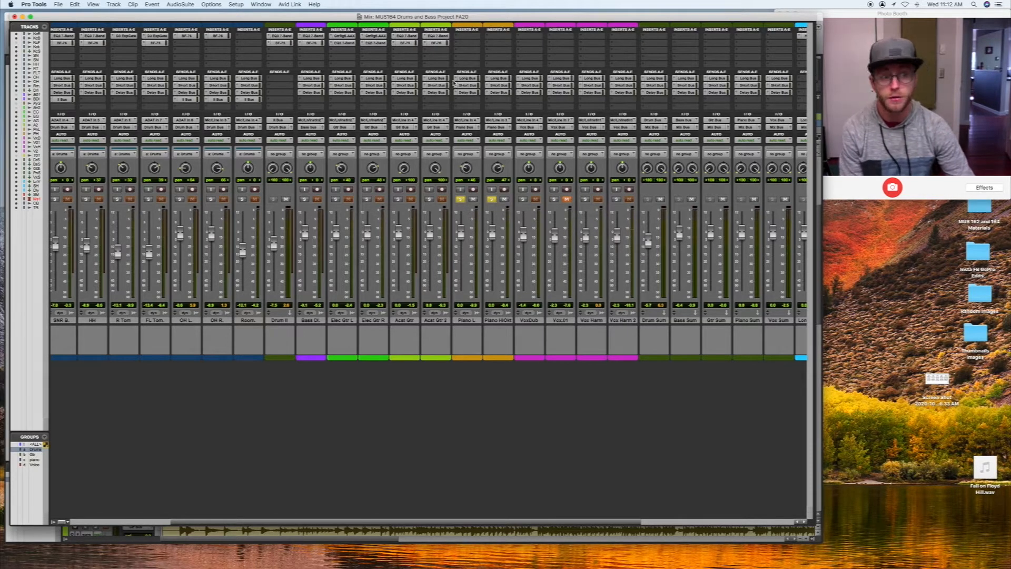
click(466, 36)
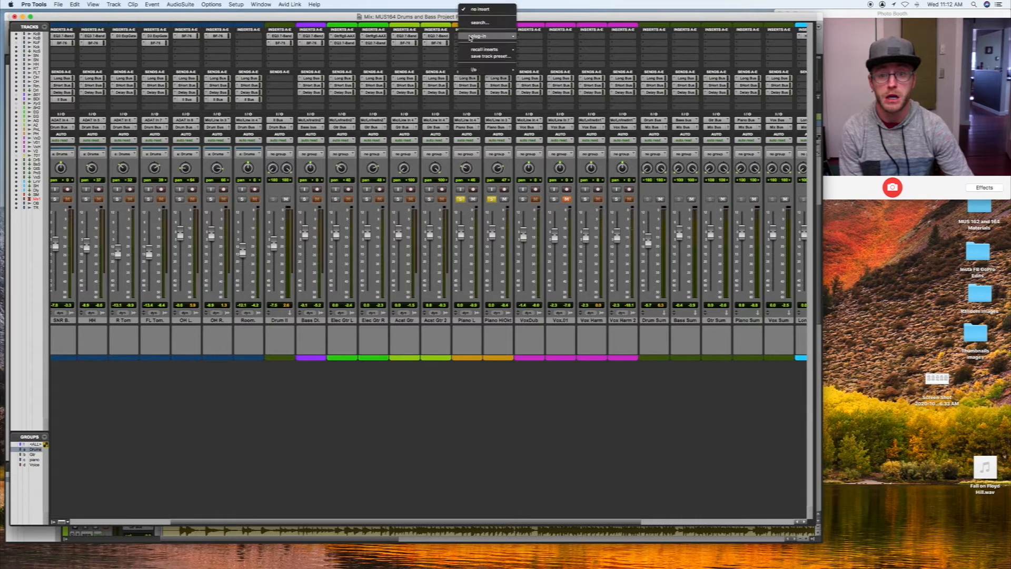
click(533, 50)
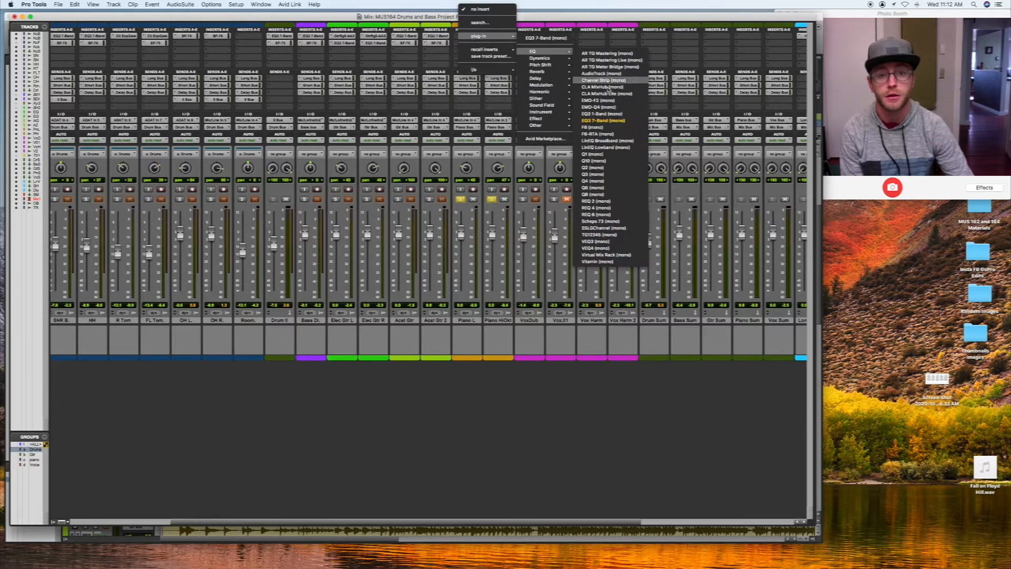
click(598, 120)
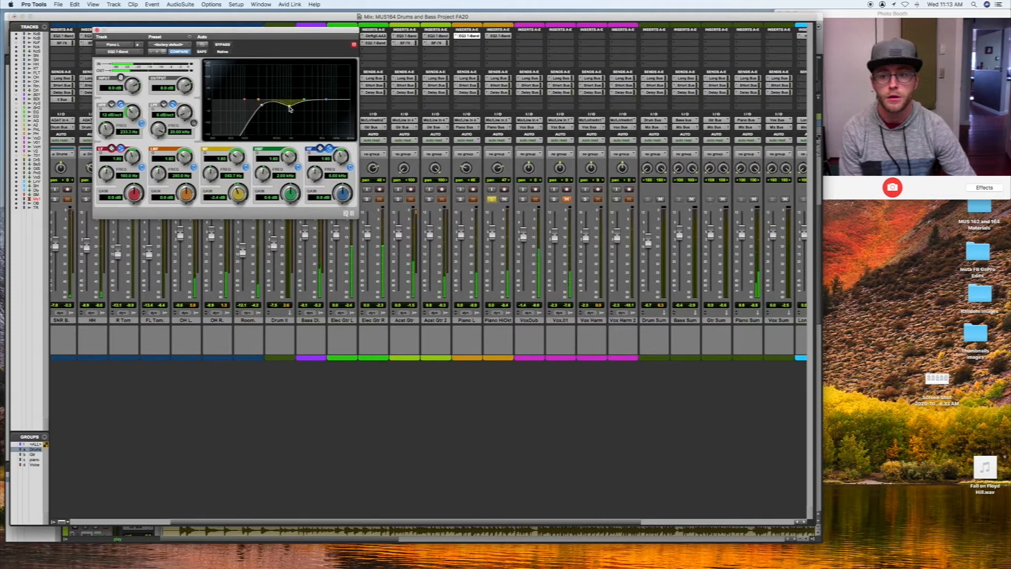
Step: Shape the piano EQ's high-mid band, settling it at a gentle boost
drag(289, 108, 289, 103)
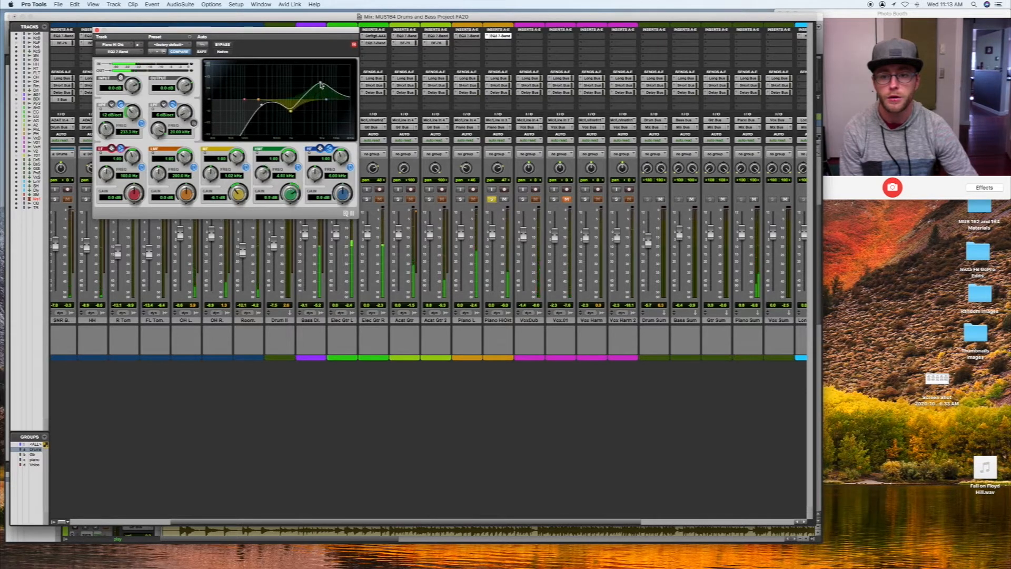
drag(319, 84, 328, 87)
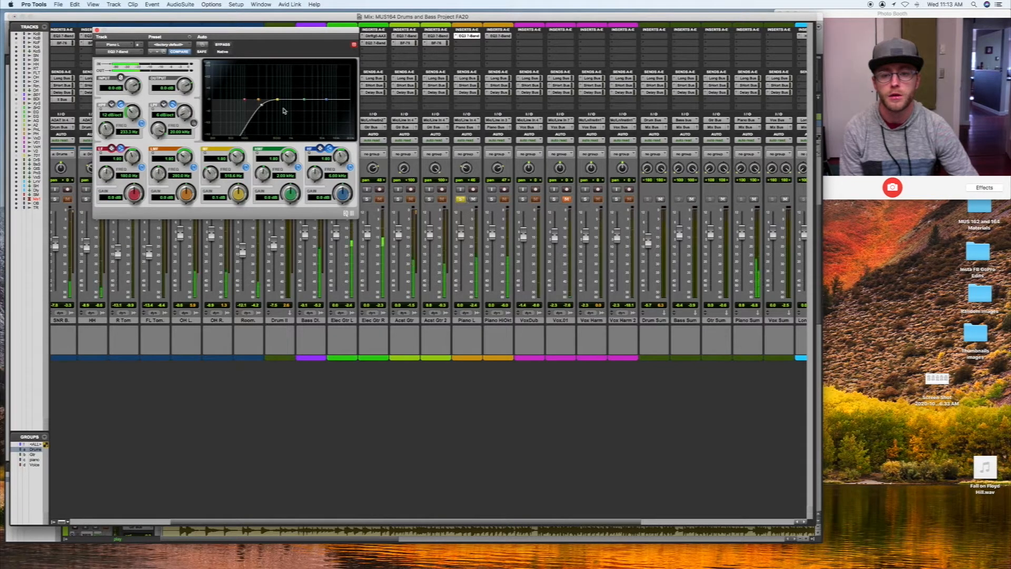
drag(280, 109, 276, 103)
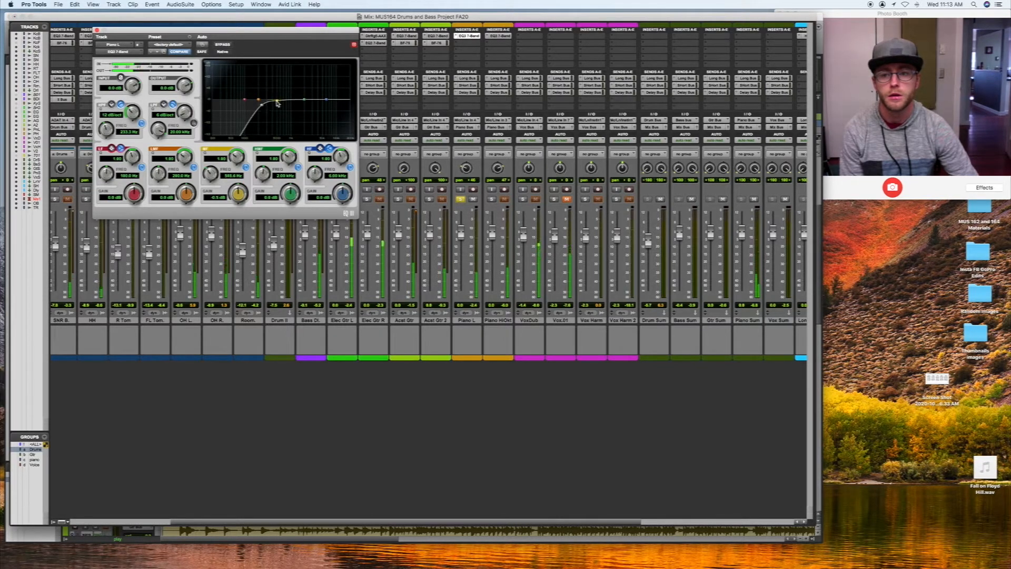
drag(277, 100, 277, 110)
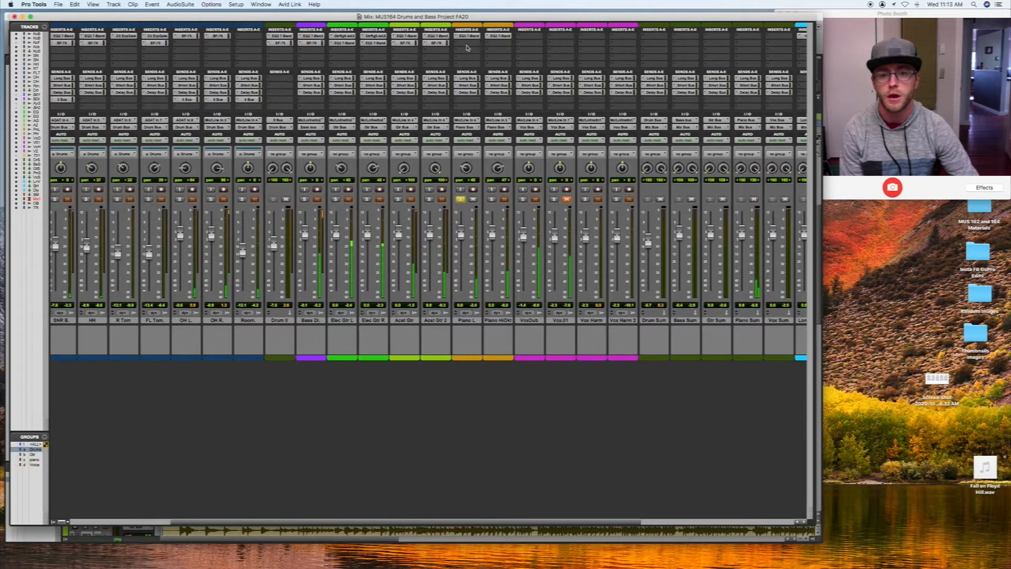
Step: Add a stereo compressor from multichannel Dynamics to the Piano Sum submix
scroll(right, 3)
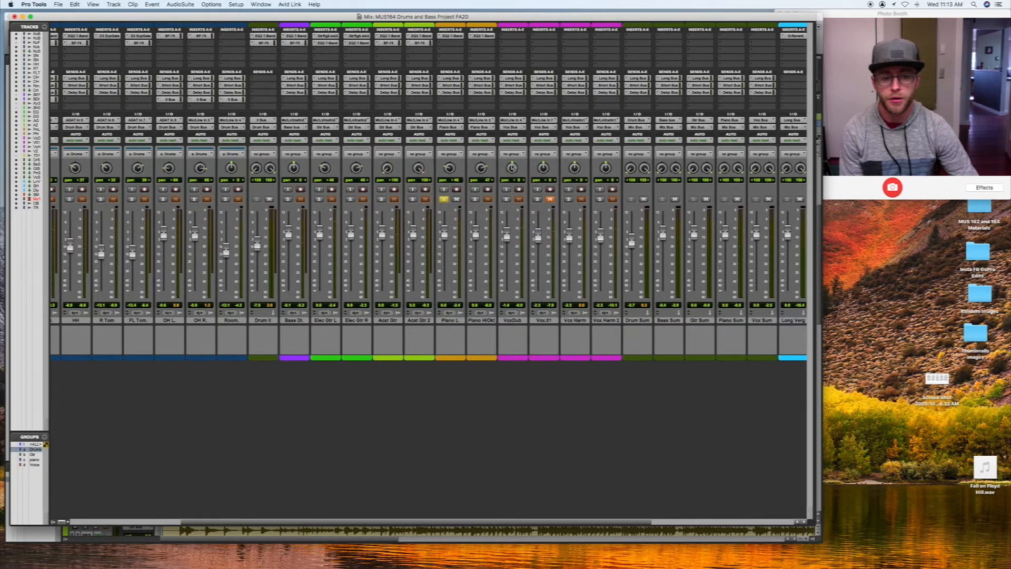
scroll(right, 3)
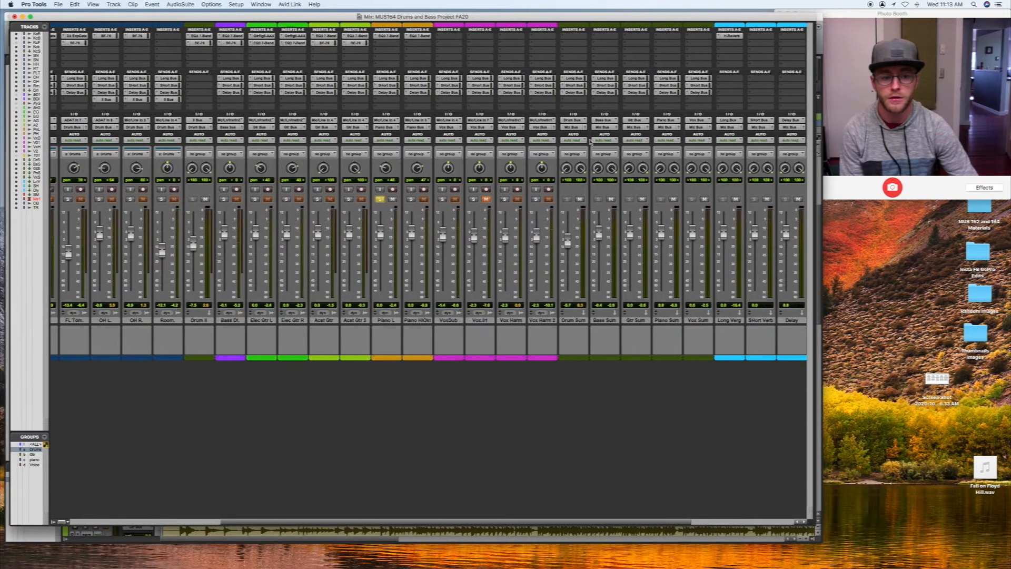
click(666, 34)
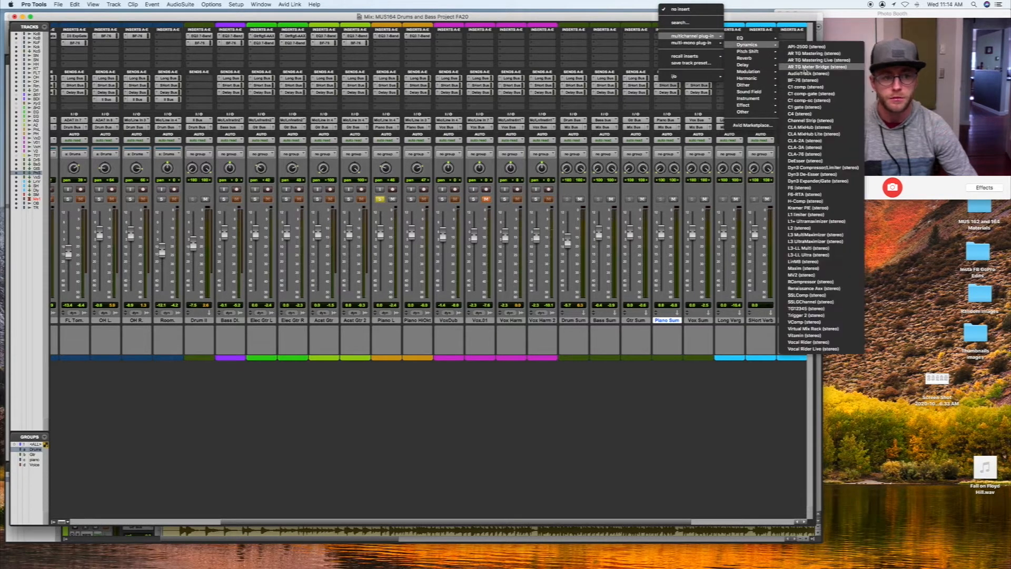
click(803, 61)
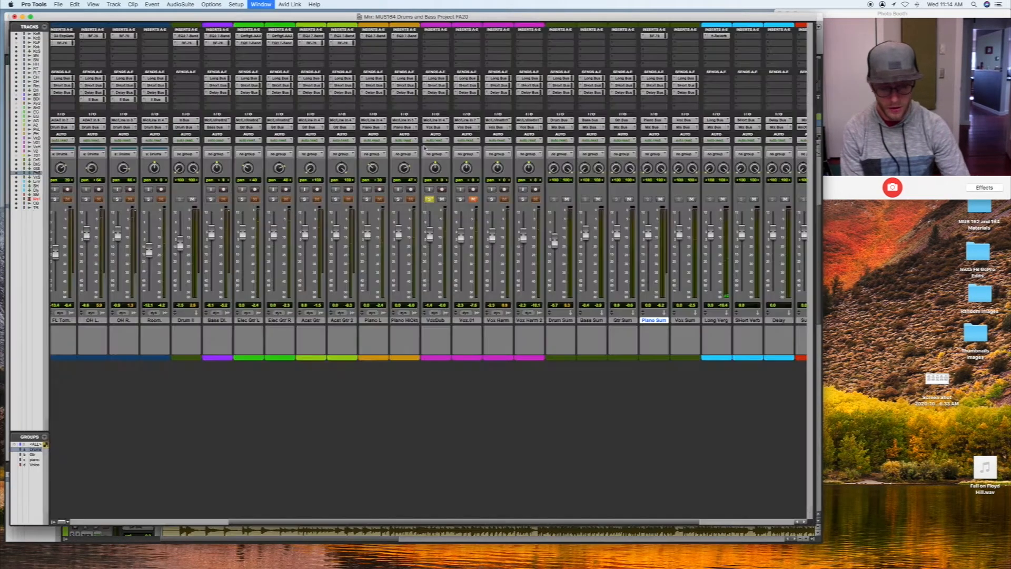
Step: Insert EQ3 7-Band (mono) on the vocal track, dip two bands, and move to its next slot
click(431, 36)
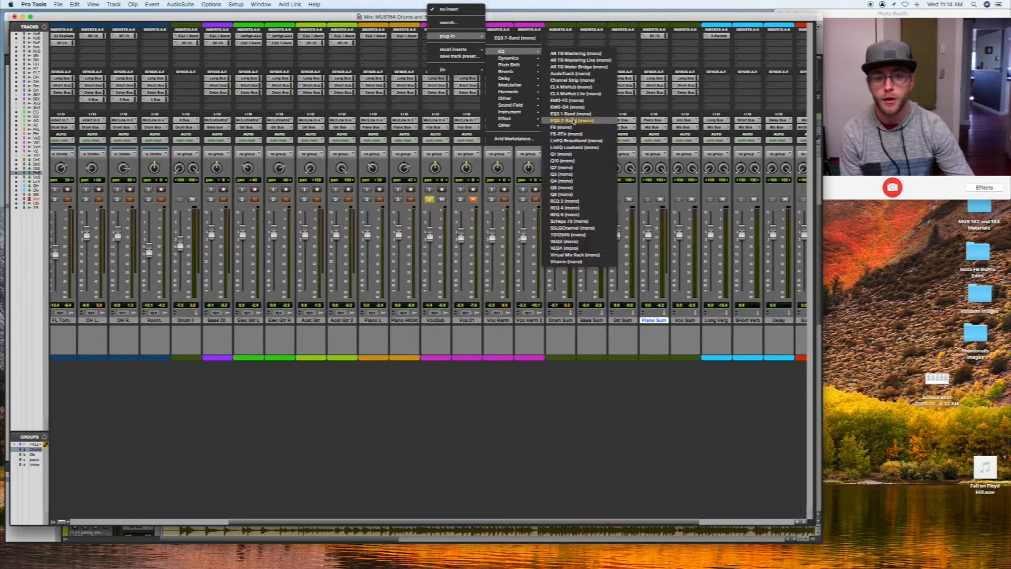
click(569, 120)
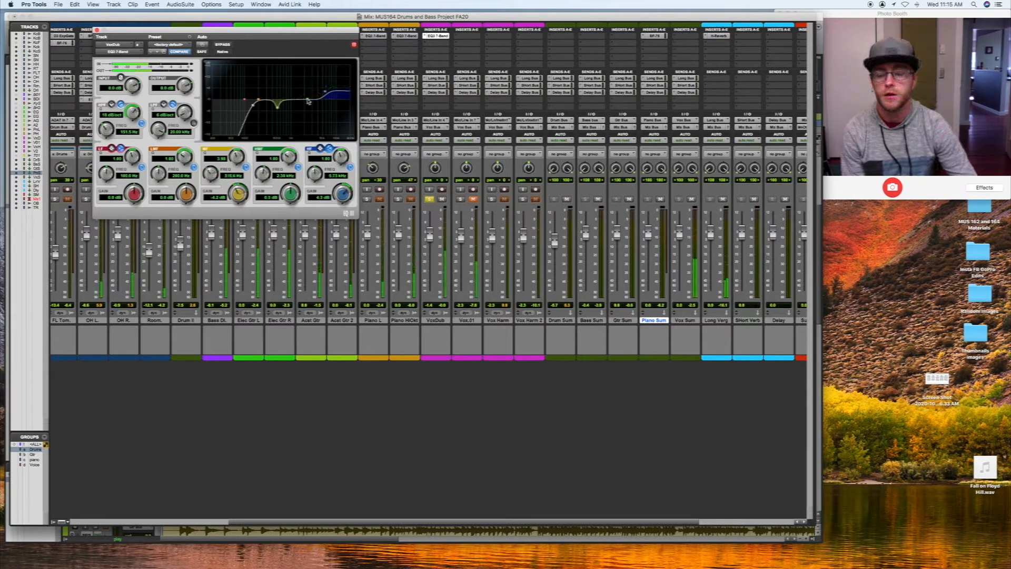
click(222, 44)
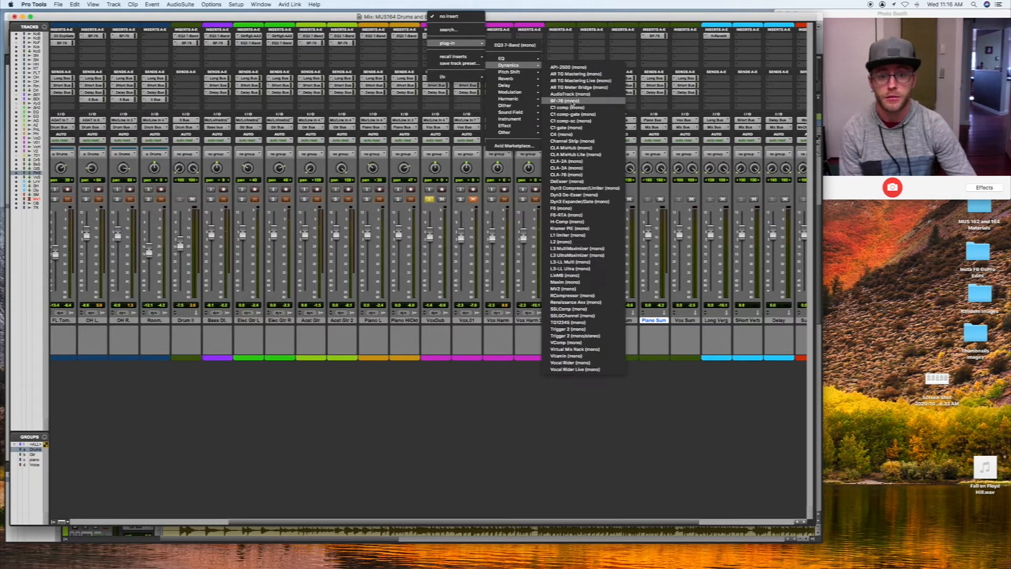
Step: Insert the BF-76 (mono) limiter on the vocal, keep its settings, and close its window
click(566, 101)
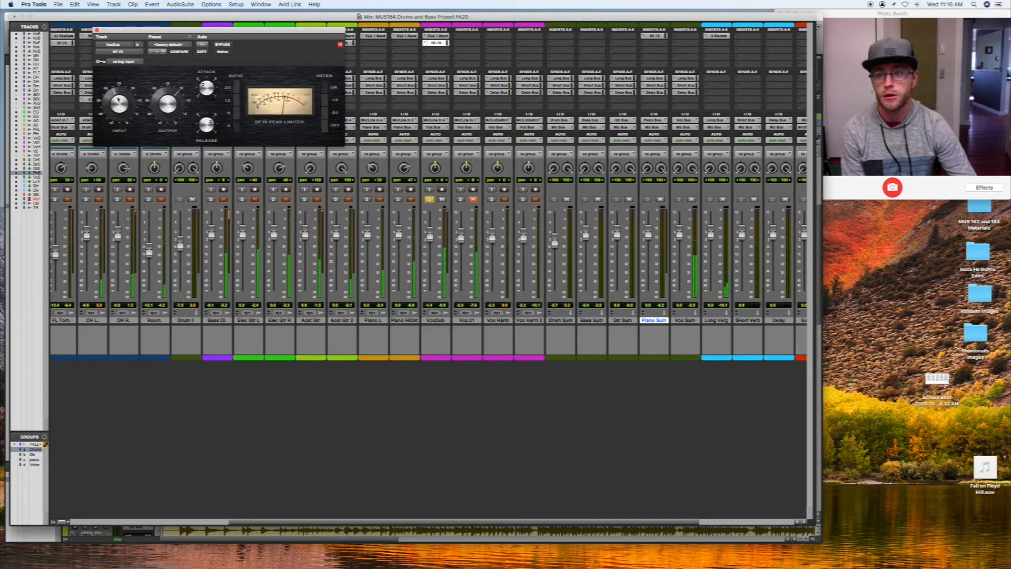
click(179, 50)
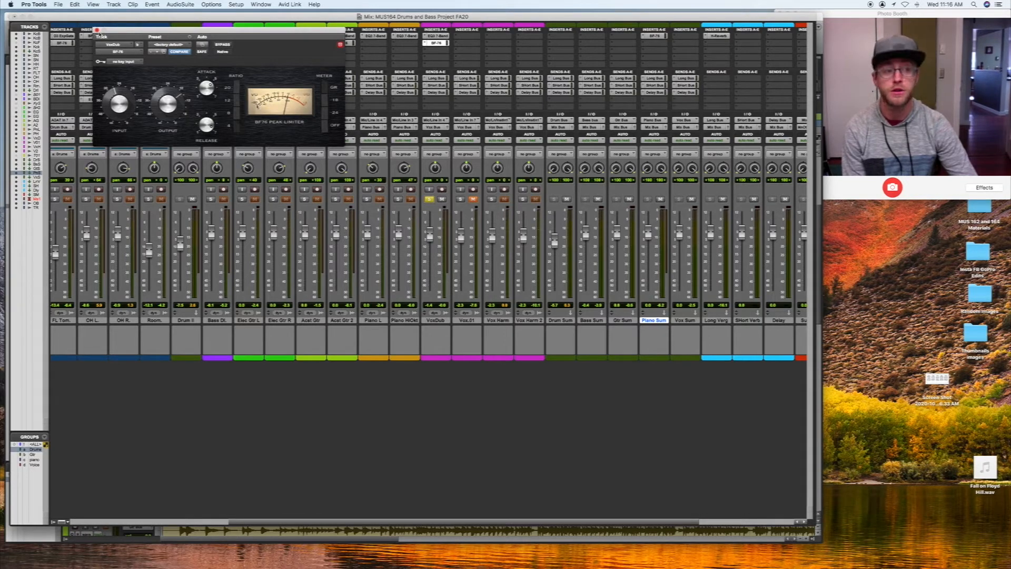
click(97, 31)
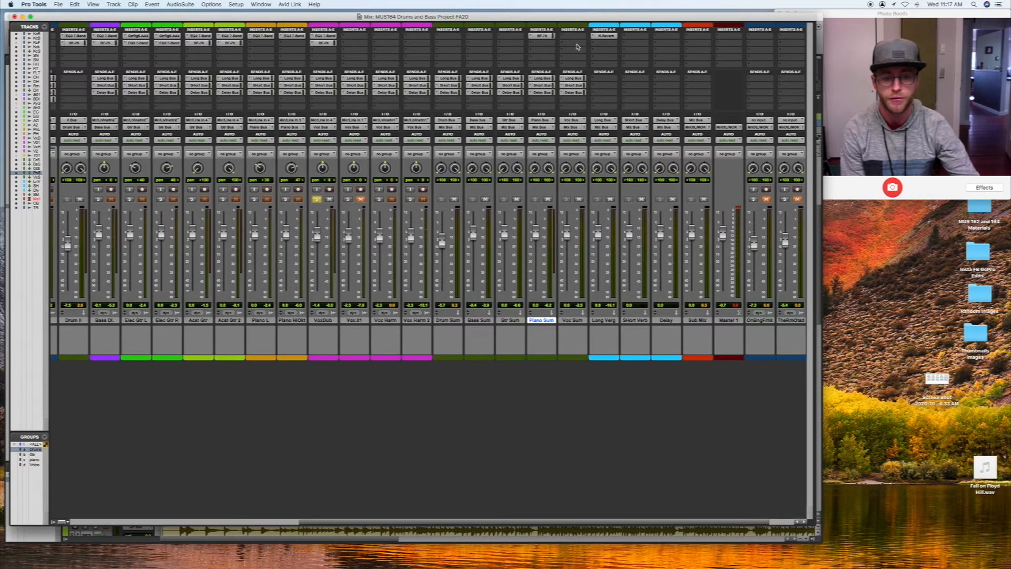
Step: Insert the BF-76 stereo compressor on the Vox Sum submix and play back to hear it
click(602, 35)
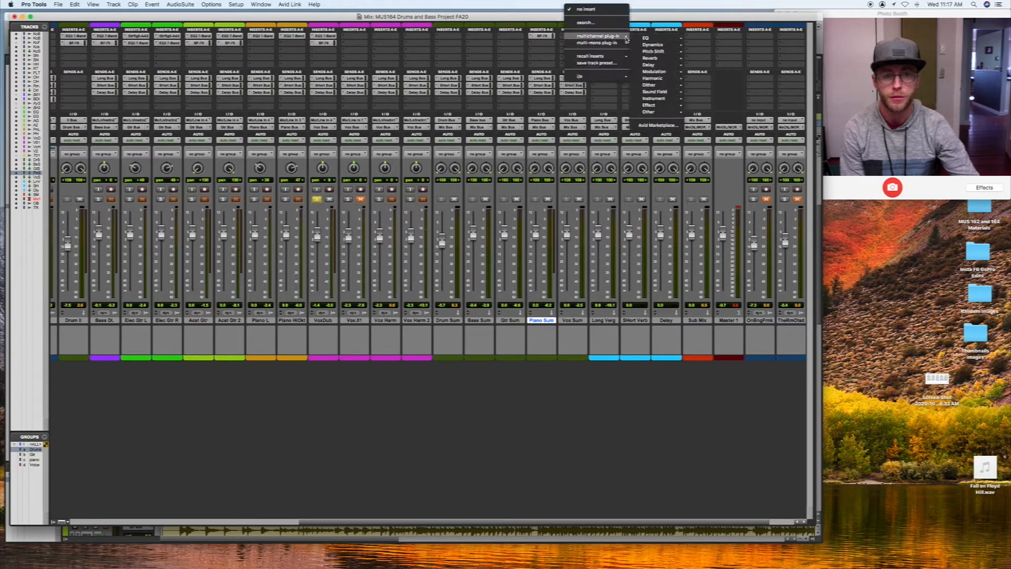
mouse_move(653, 44)
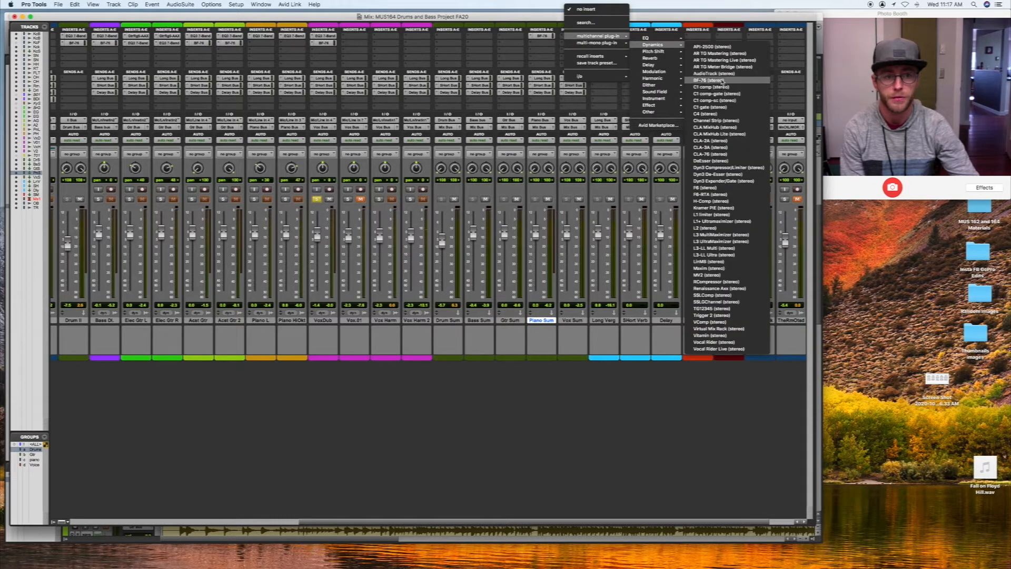
click(707, 79)
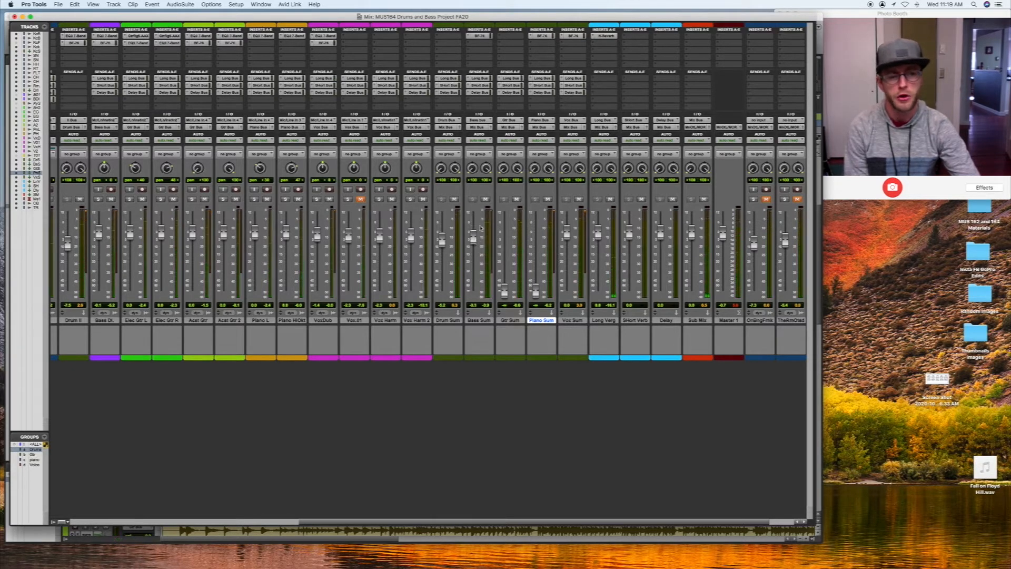
key(space)
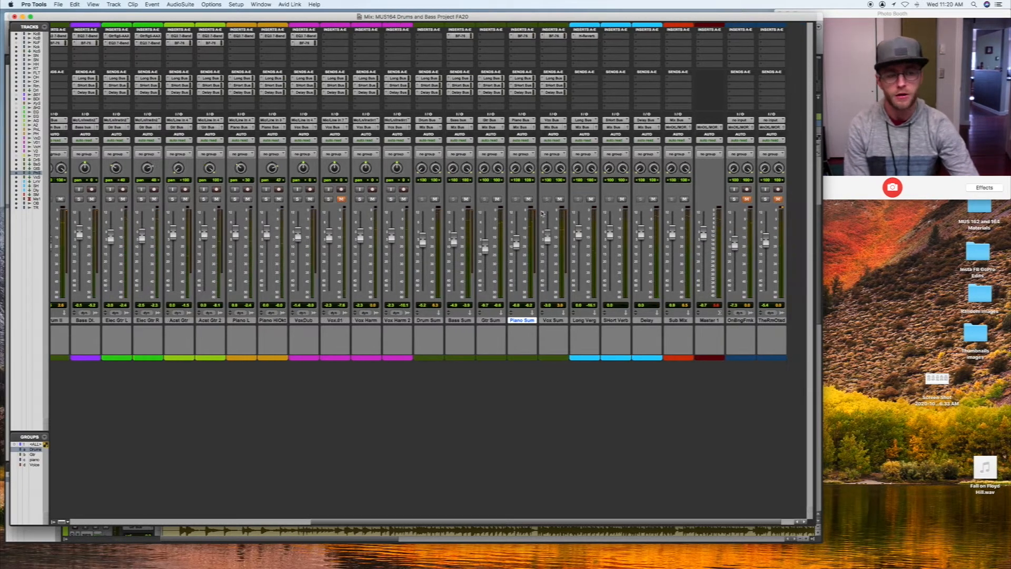
Step: Mute and solo the last reference track to A/B it against the mix
scroll(left, 3)
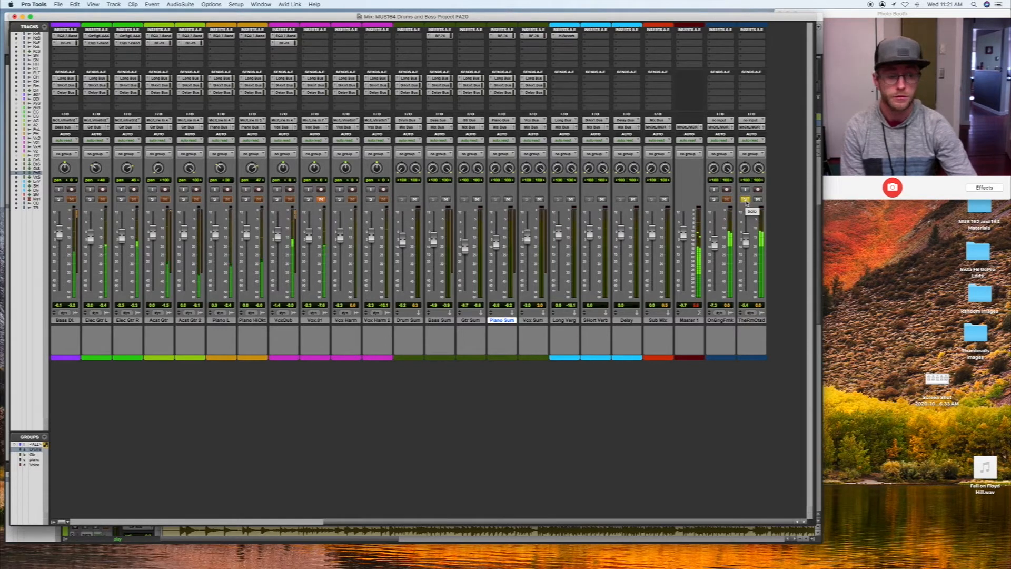
mouse_move(758, 199)
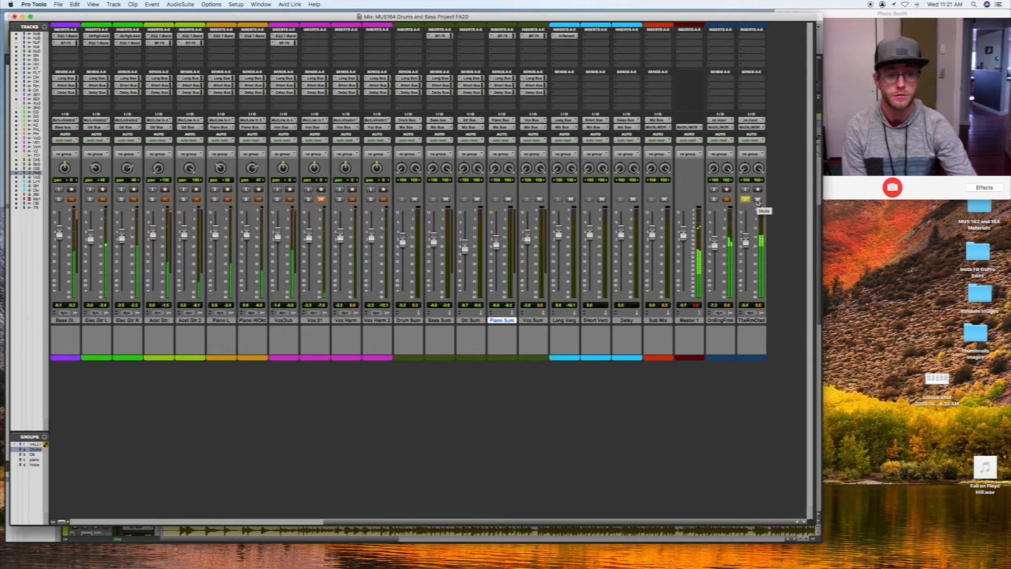
click(757, 198)
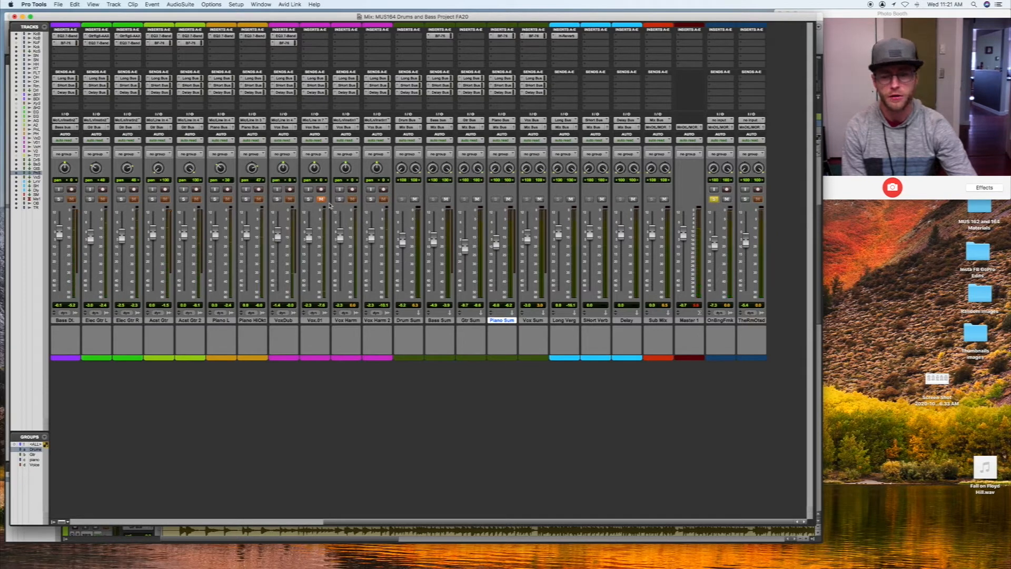
click(727, 199)
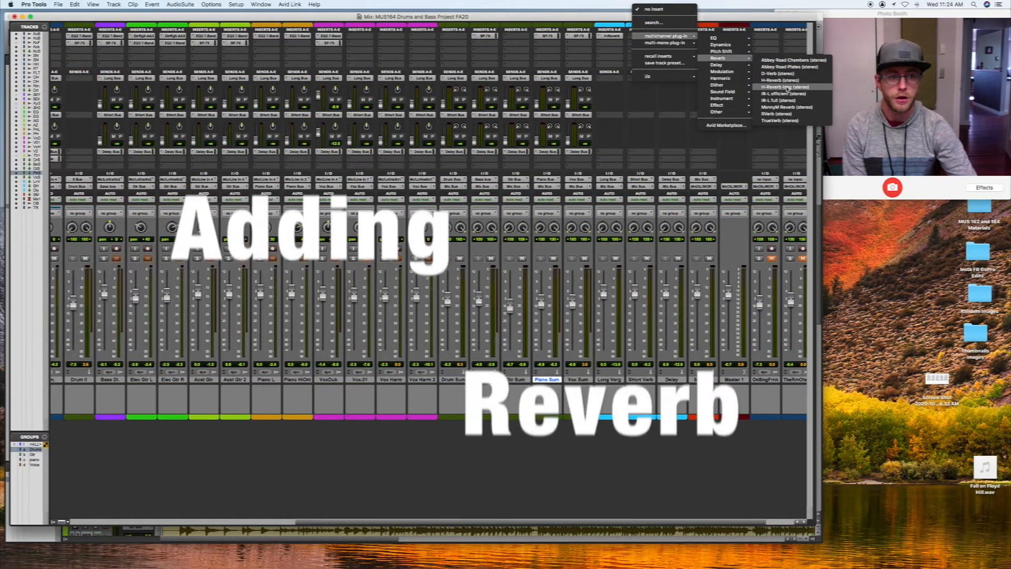
Step: Insert H-Reverb on the long reverb return and show its factory preset list
click(781, 86)
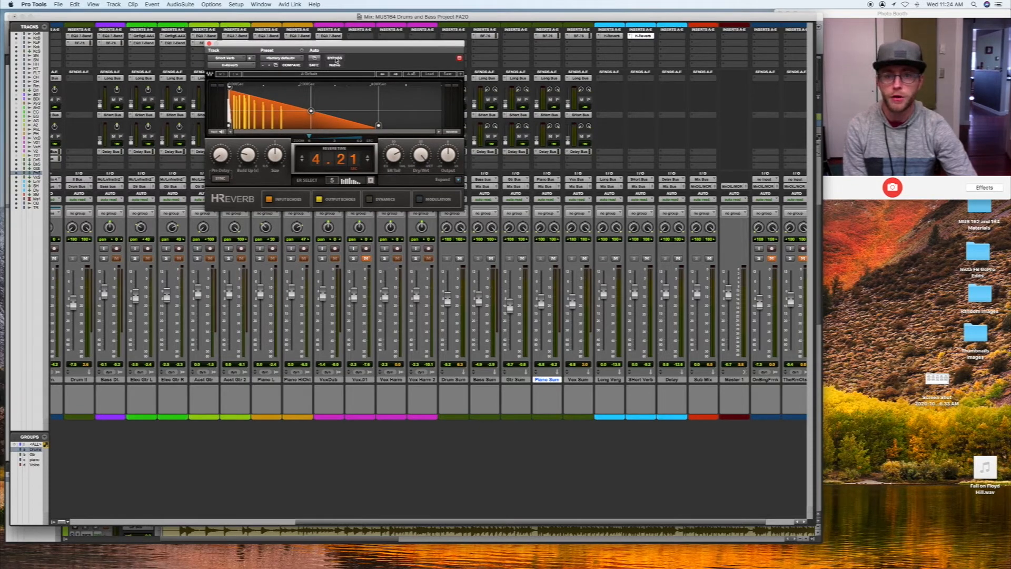
click(429, 74)
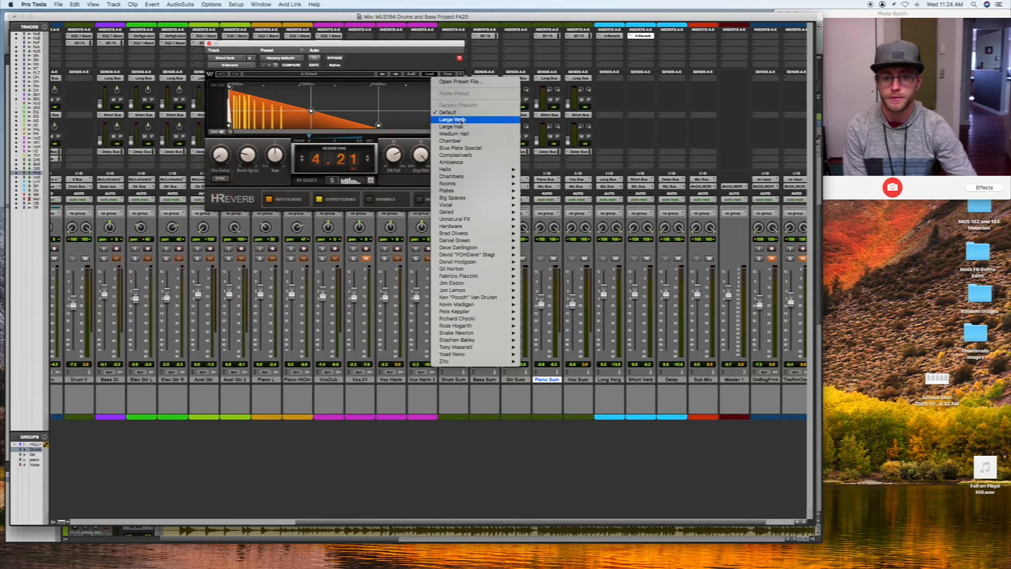
mouse_move(456, 155)
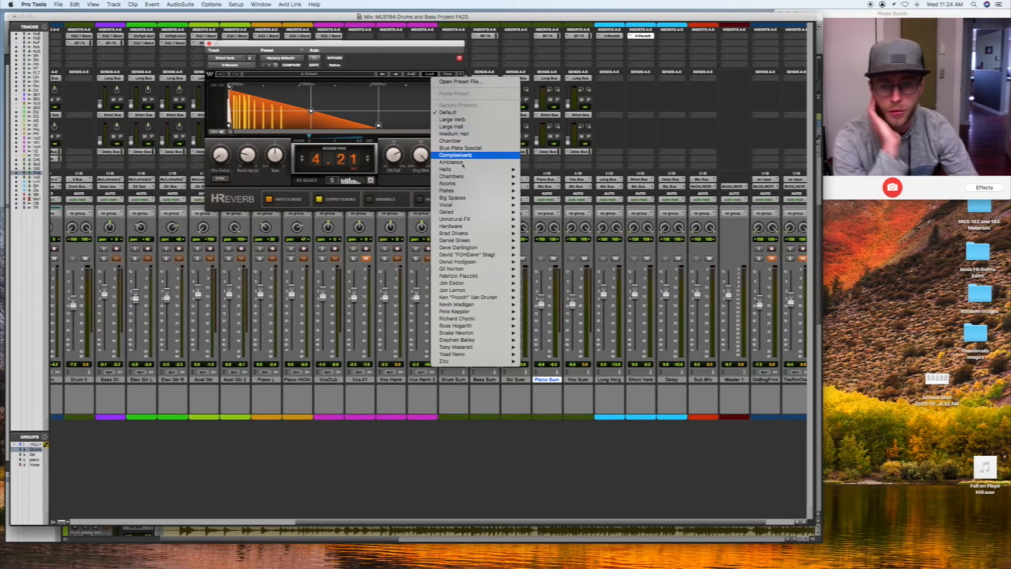
mouse_move(448, 184)
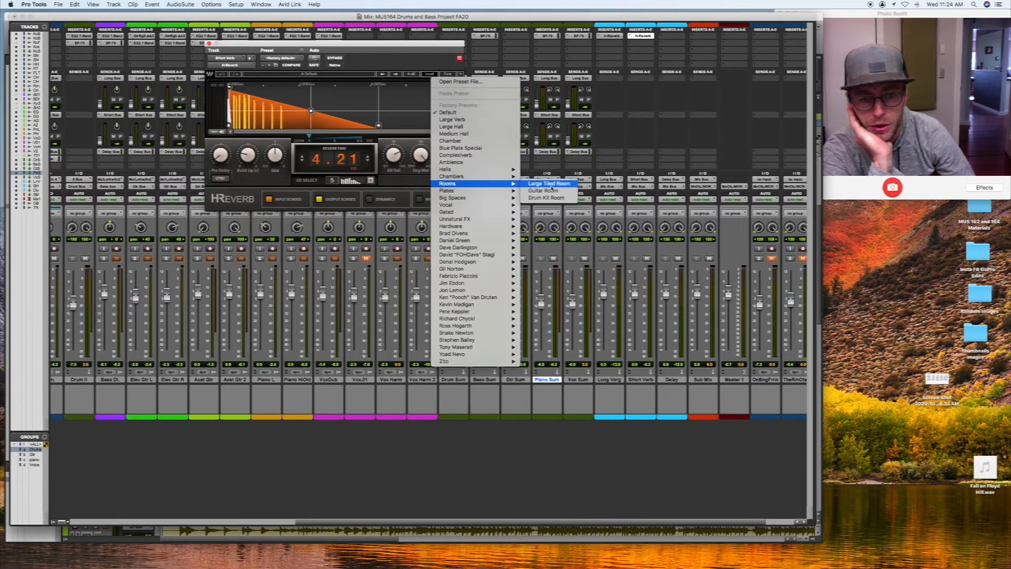
mouse_move(452, 197)
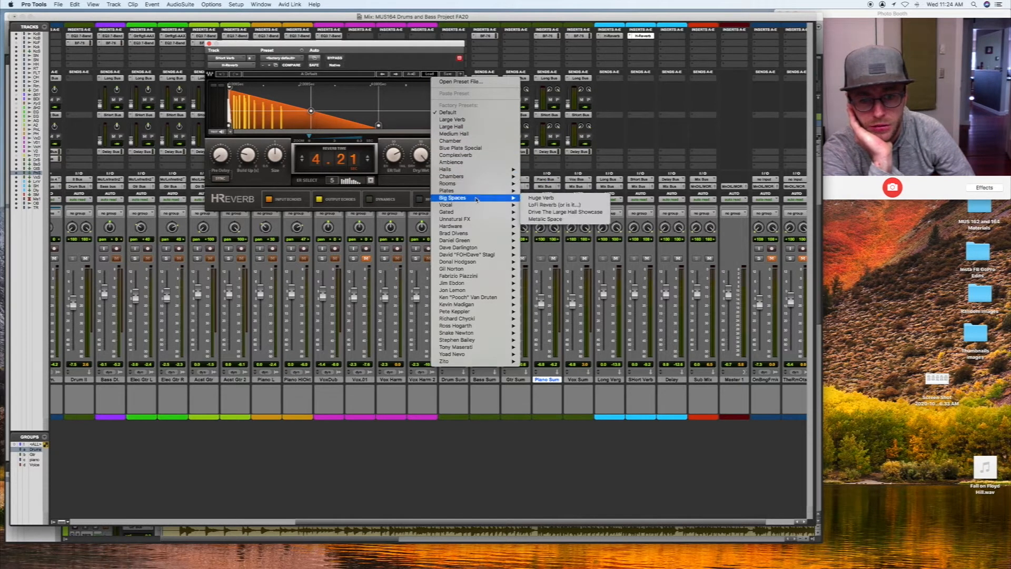
mouse_move(447, 204)
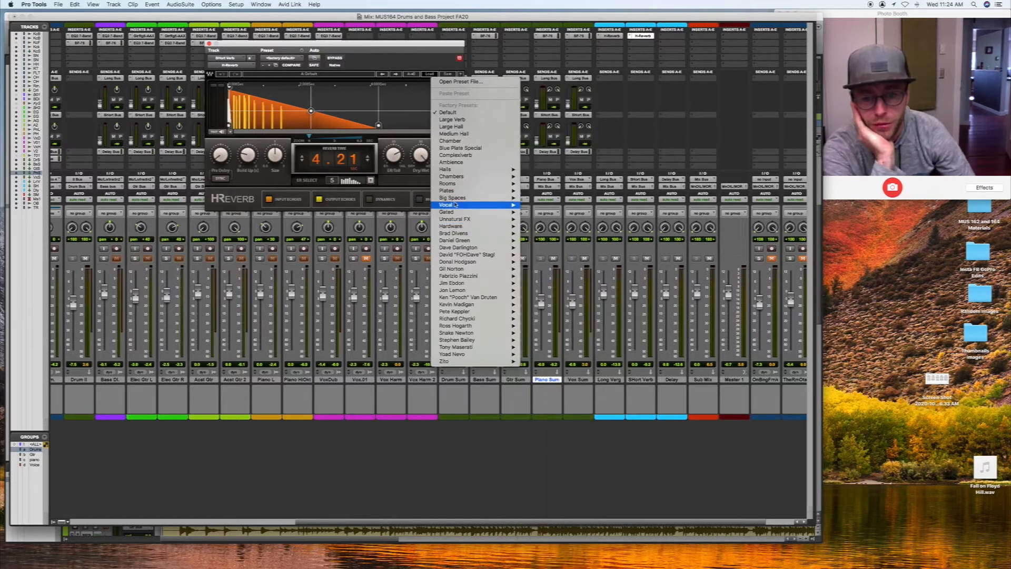
mouse_move(459, 184)
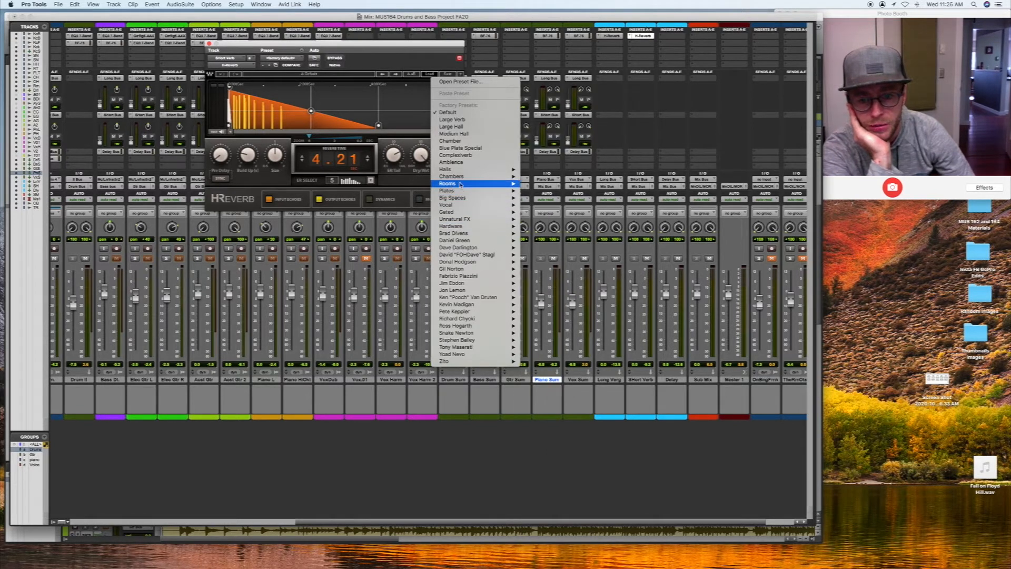
mouse_move(447, 191)
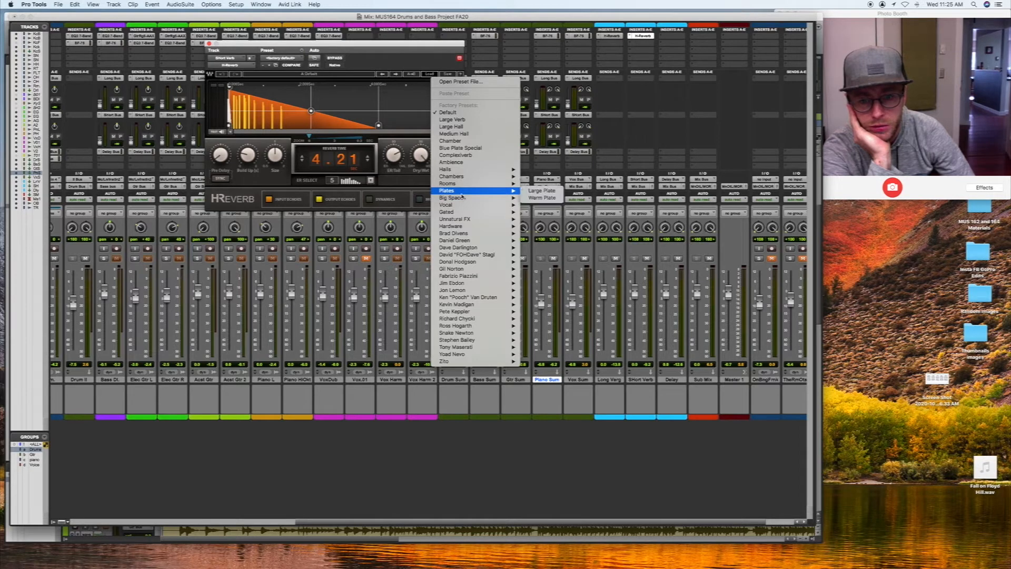
mouse_move(447, 205)
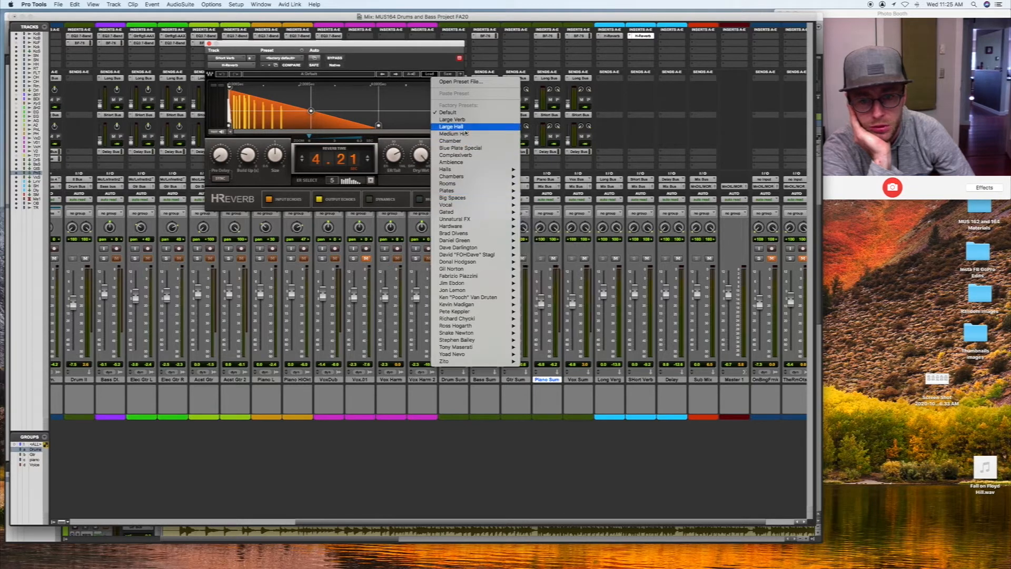
mouse_move(445, 169)
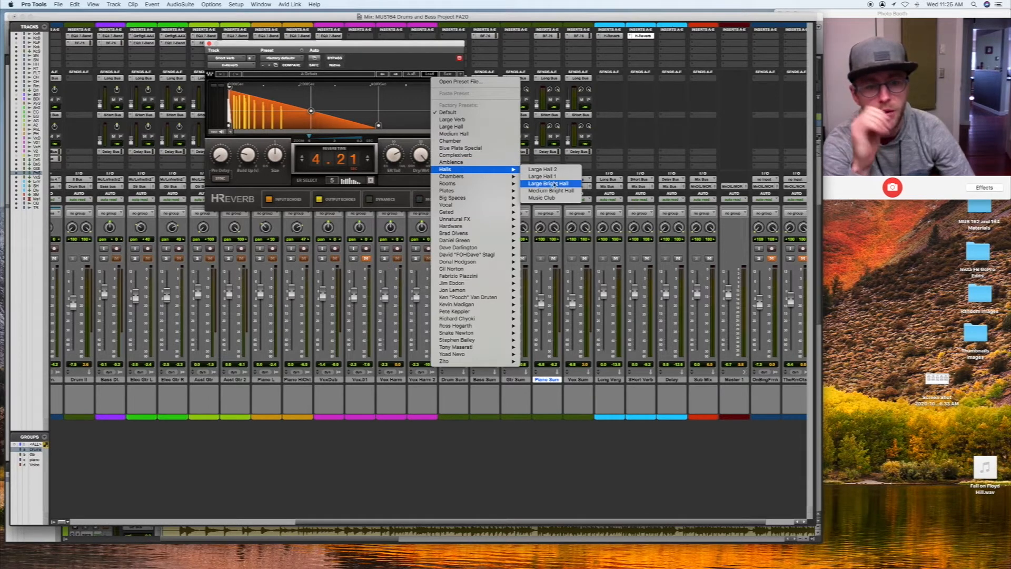
Step: Apply the Large Bright Hall preset to the H-Reverb
click(547, 184)
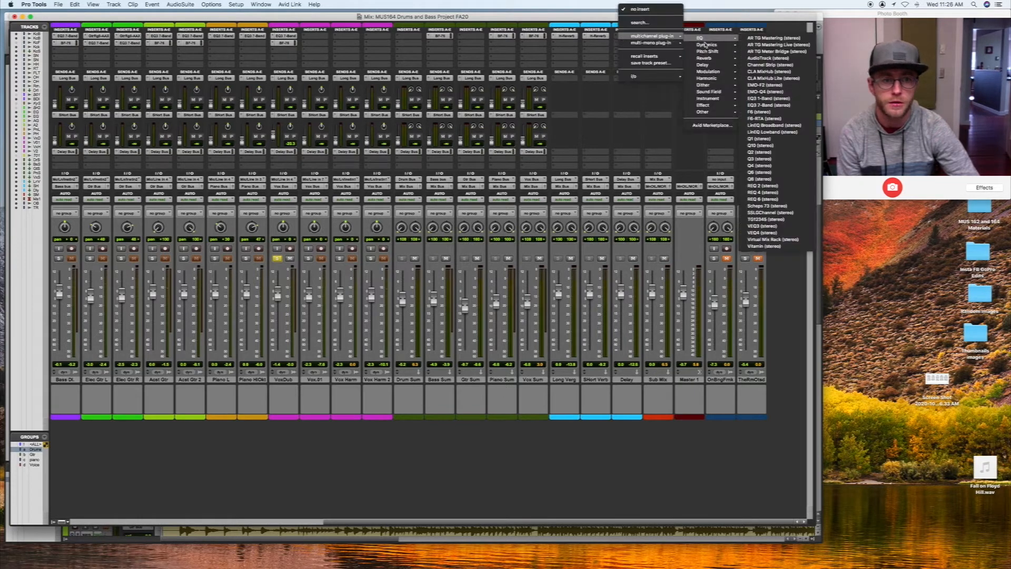
mouse_move(702, 65)
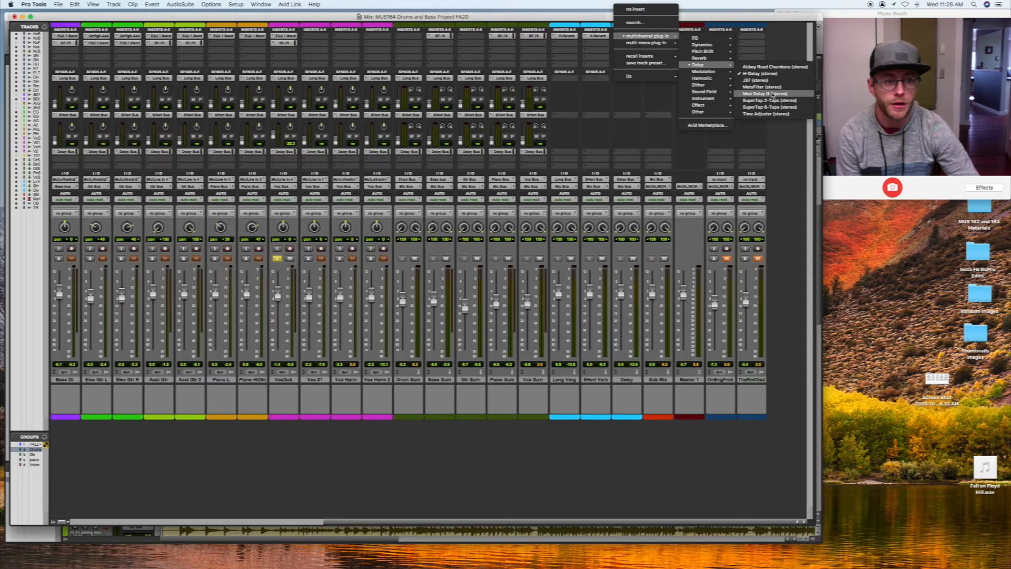
Step: Insert Mod Delay III (stereo) on the delay return's insert
click(764, 93)
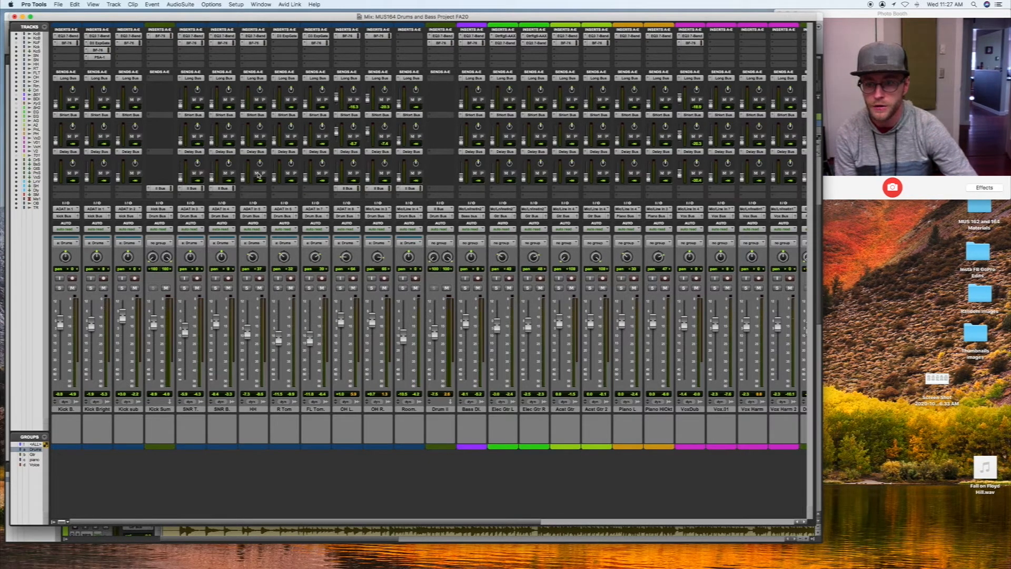
mouse_move(335, 102)
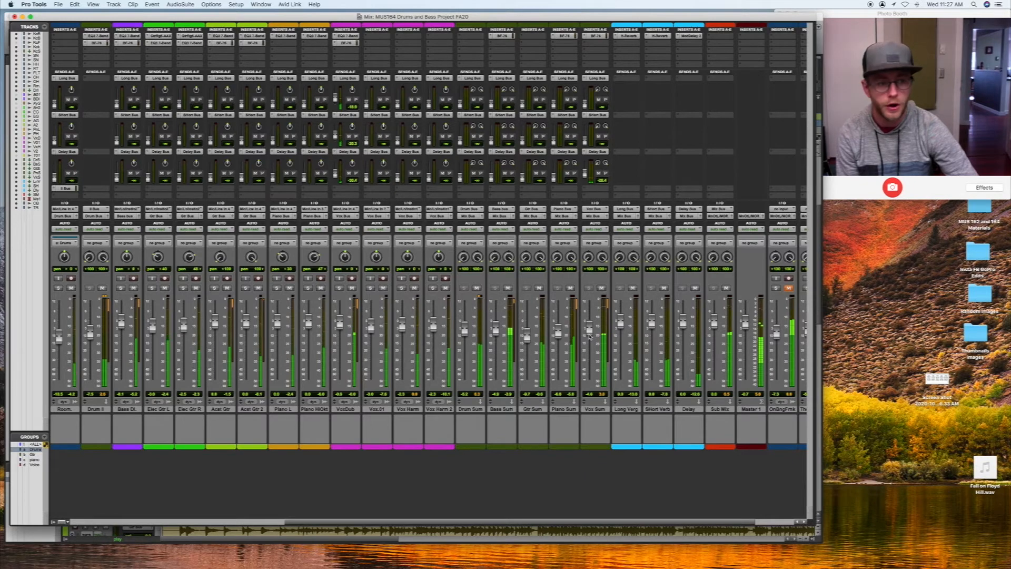
scroll(left, 3)
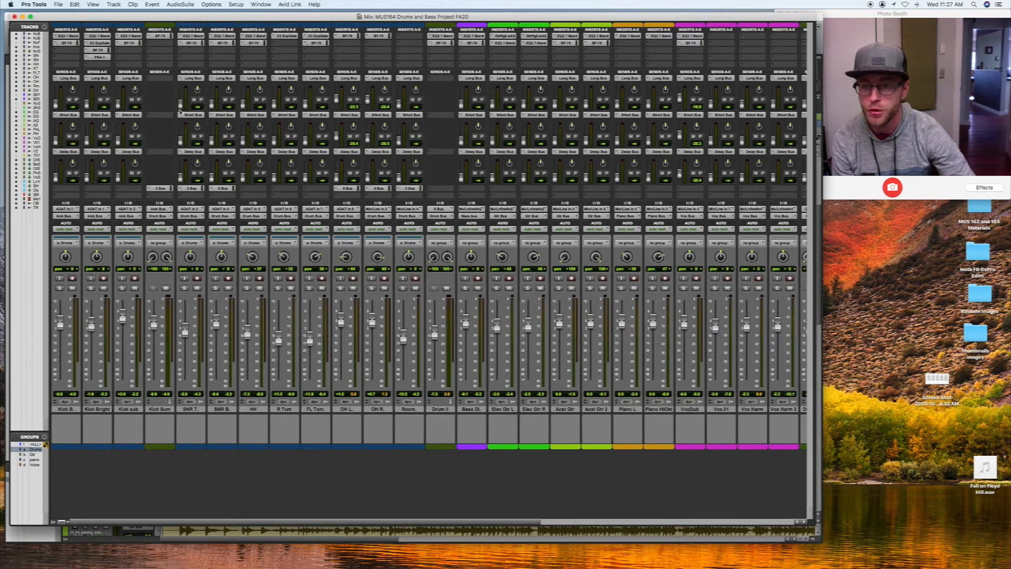
mouse_move(187, 106)
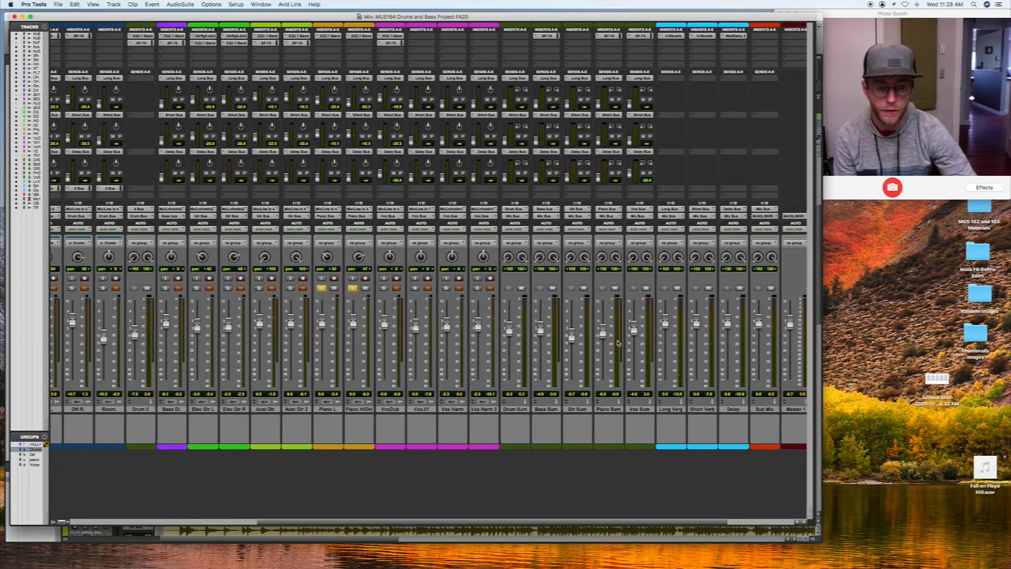
Step: Switch from the Mix window to the Edit window showing clips and waveforms
click(328, 35)
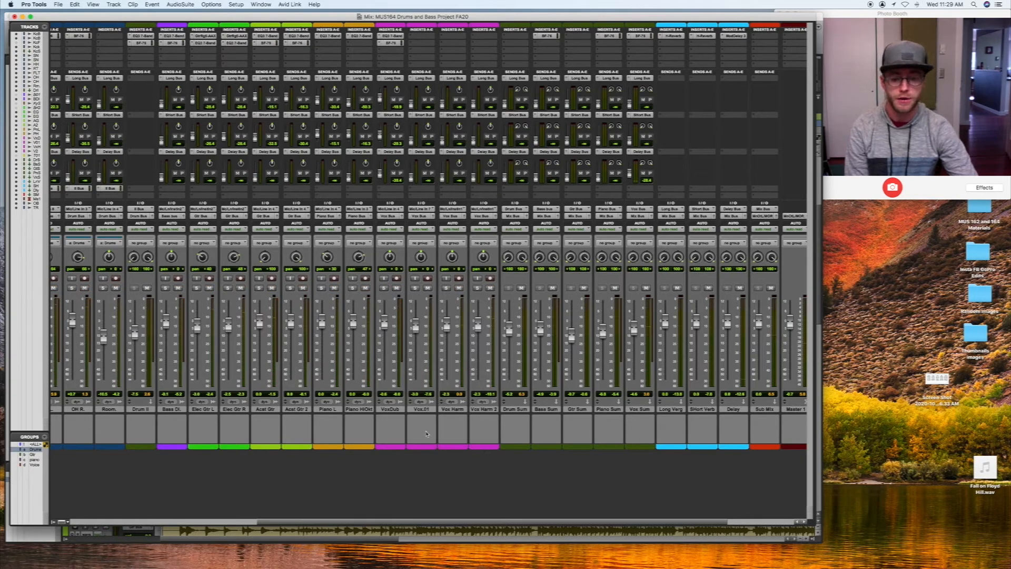
mouse_move(426, 432)
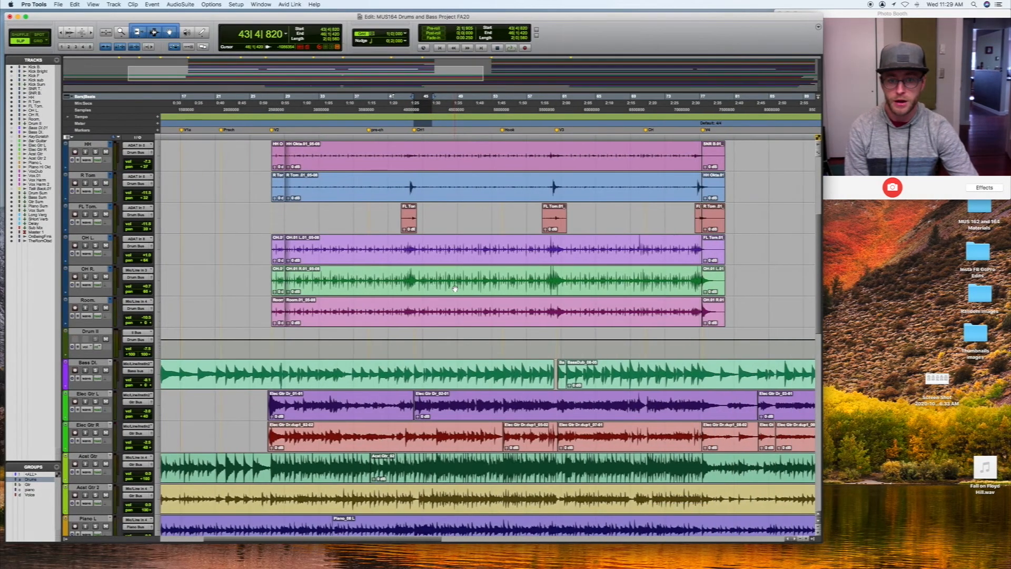
Step: Scroll the mixer to the summing, effect-return and master channels
scroll(down, 3)
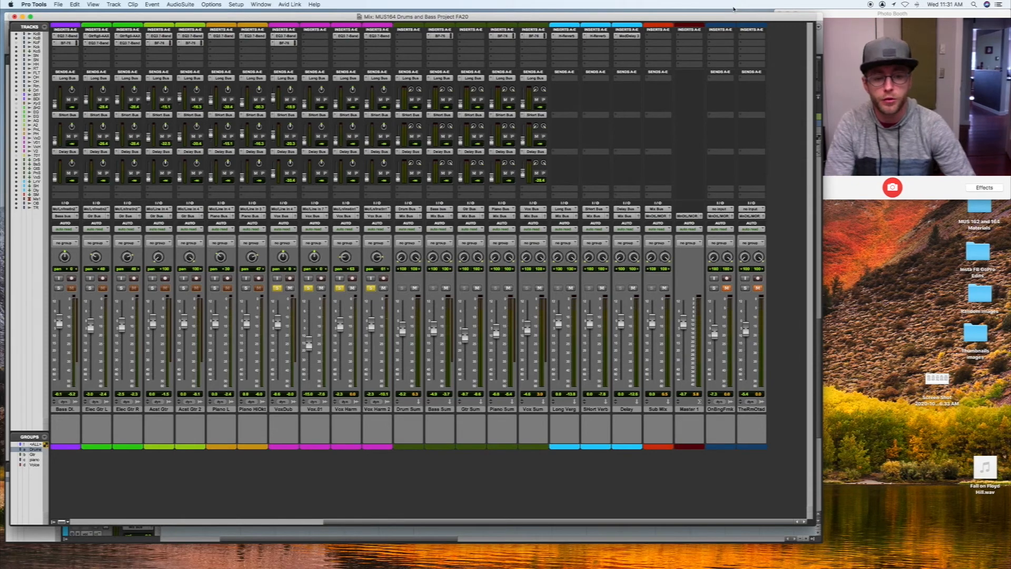
Step: Bring up the insertable plug-in list on the Sub Mix bus insert
click(687, 30)
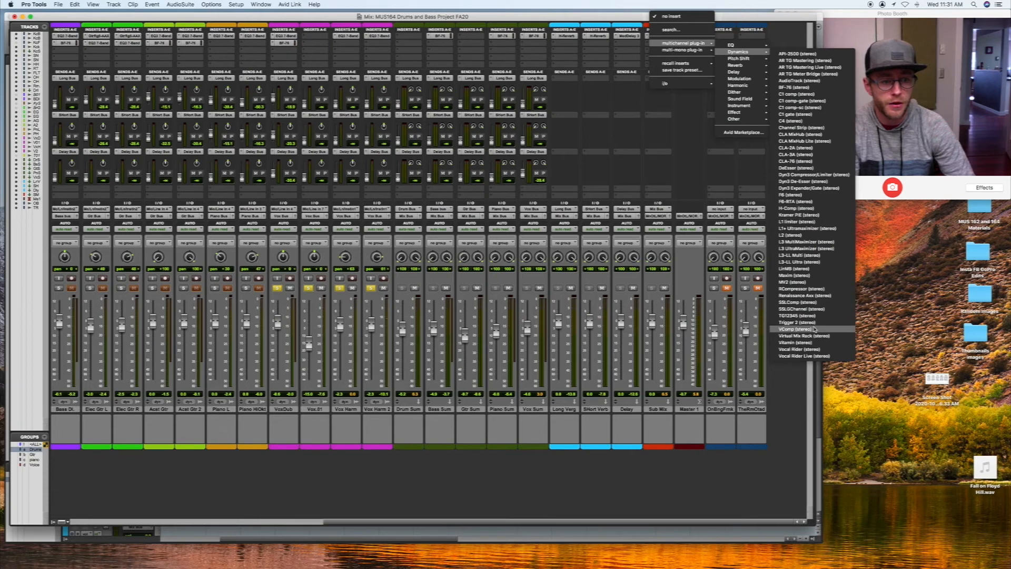
mouse_move(803, 241)
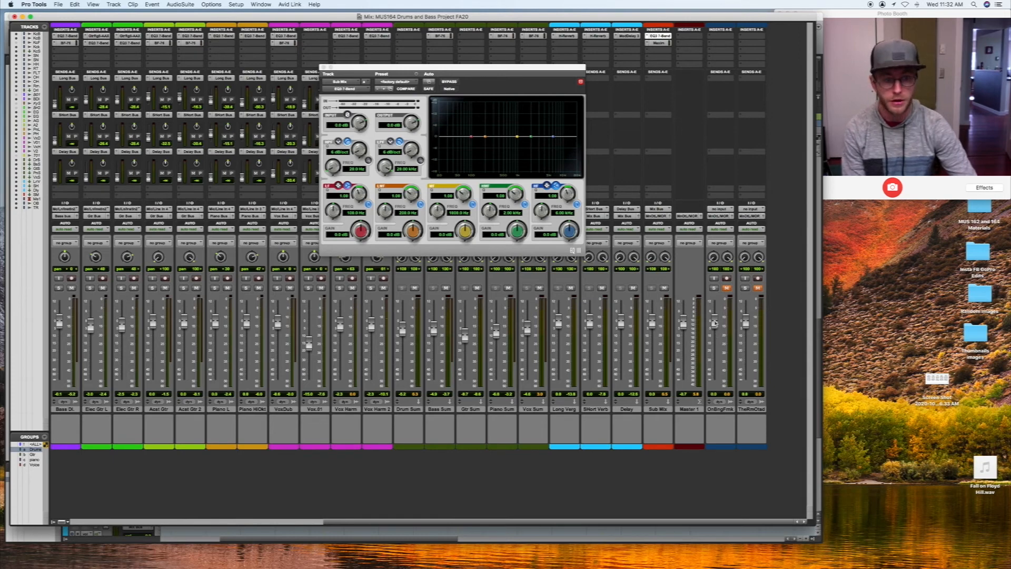
mouse_move(661, 49)
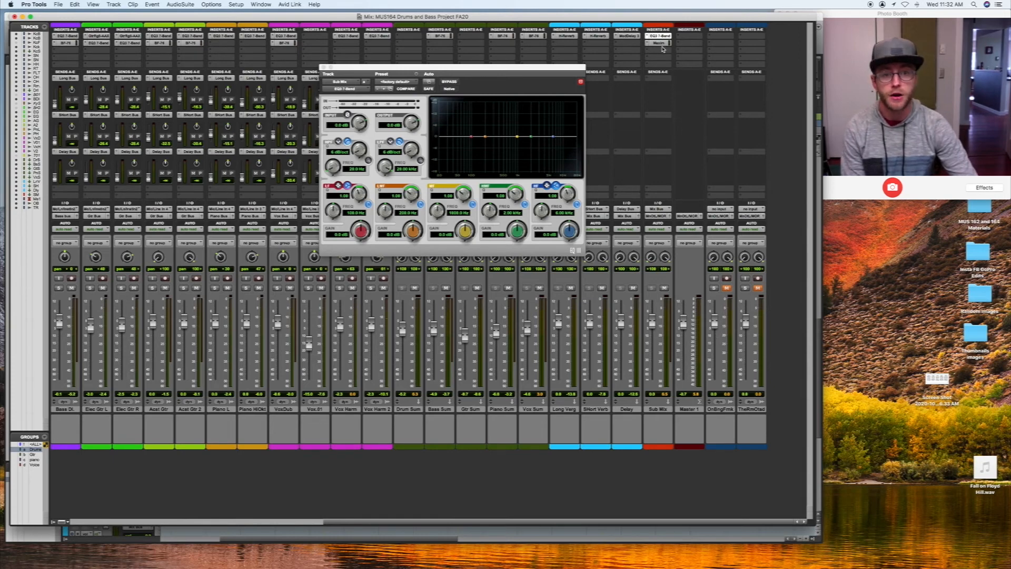
Step: Set the Maxim limiter threshold on the Sub Mix to about -2.2 dB
click(657, 42)
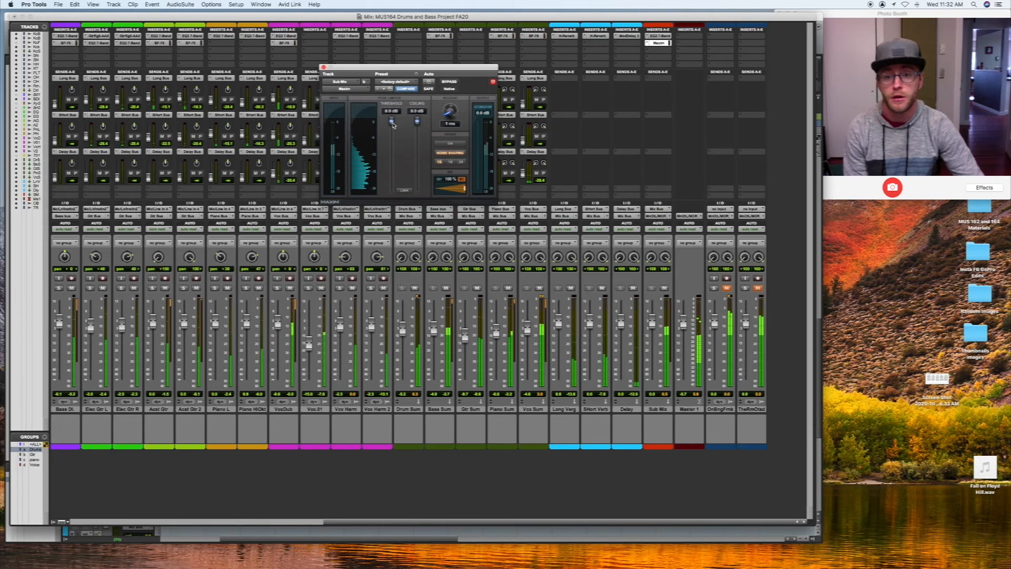
drag(391, 121, 391, 128)
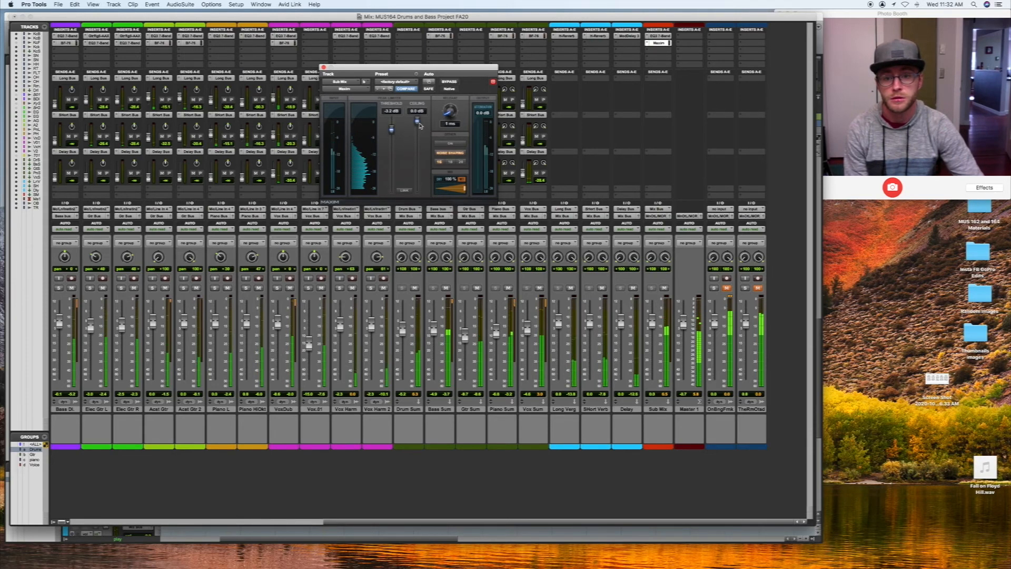
drag(392, 121, 392, 130)
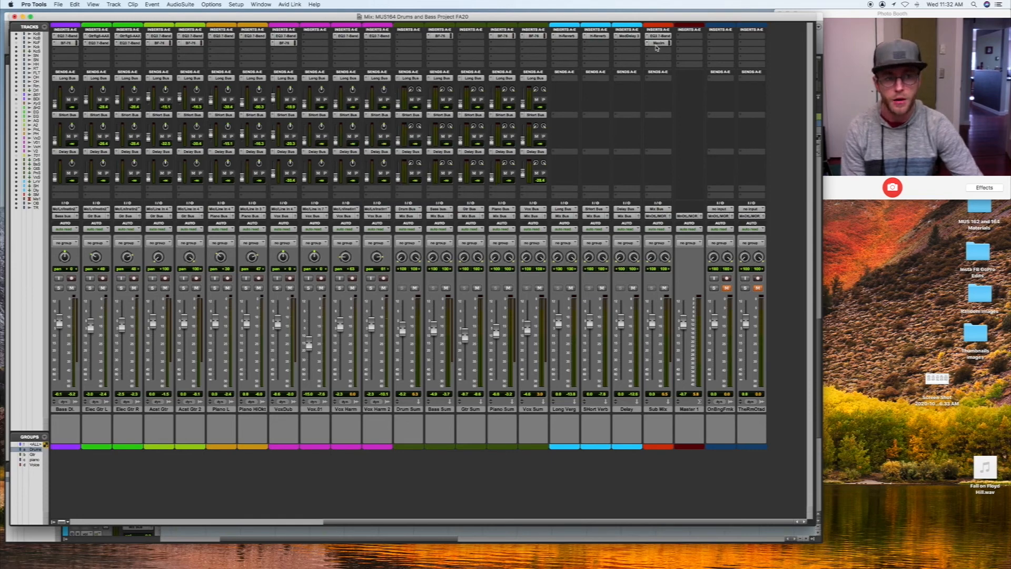
mouse_move(659, 42)
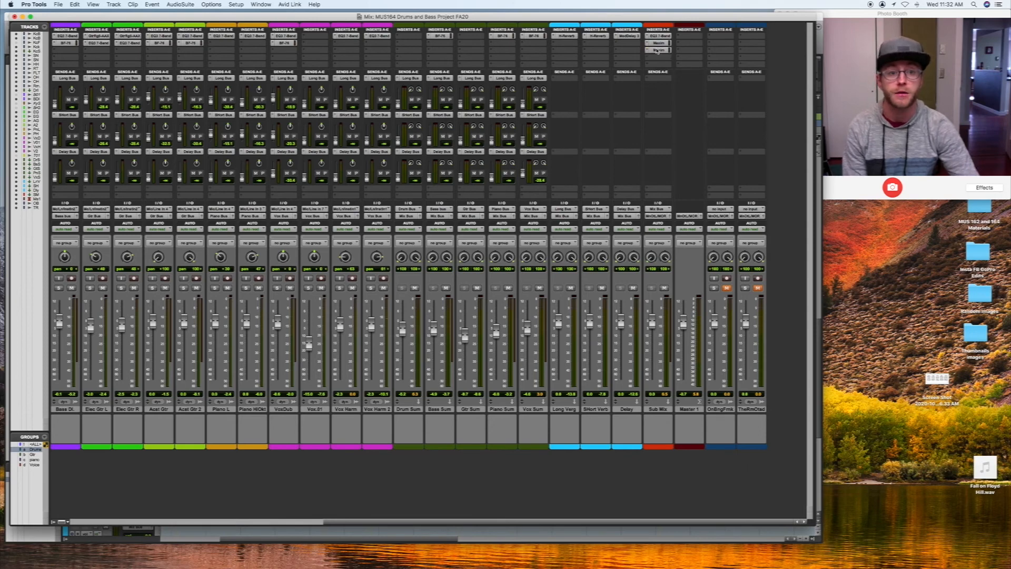
Step: Reopen the Maxim limiter on the Sub Mix to check its threshold and meters
click(660, 51)
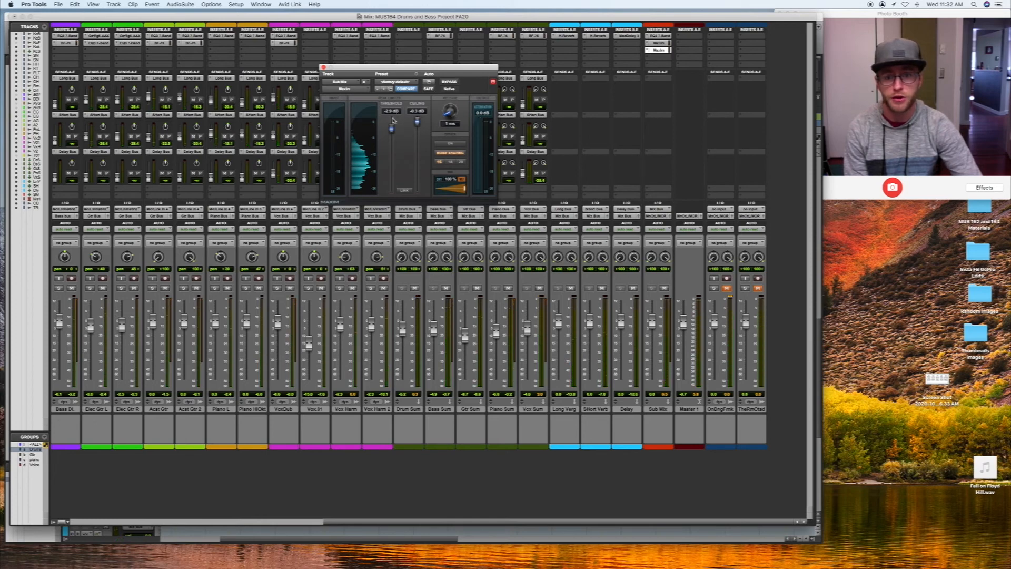
mouse_move(486, 120)
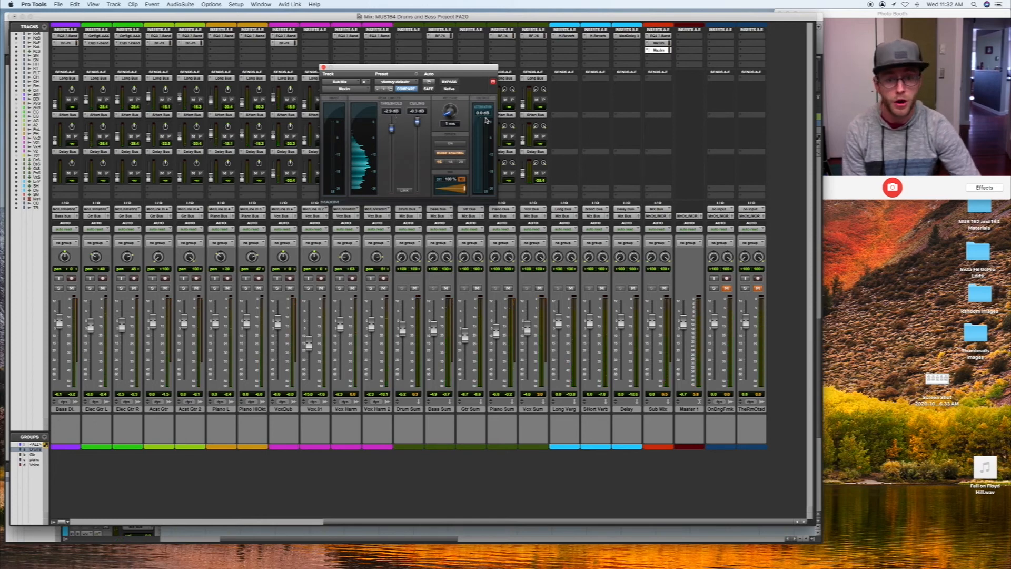
mouse_move(480, 123)
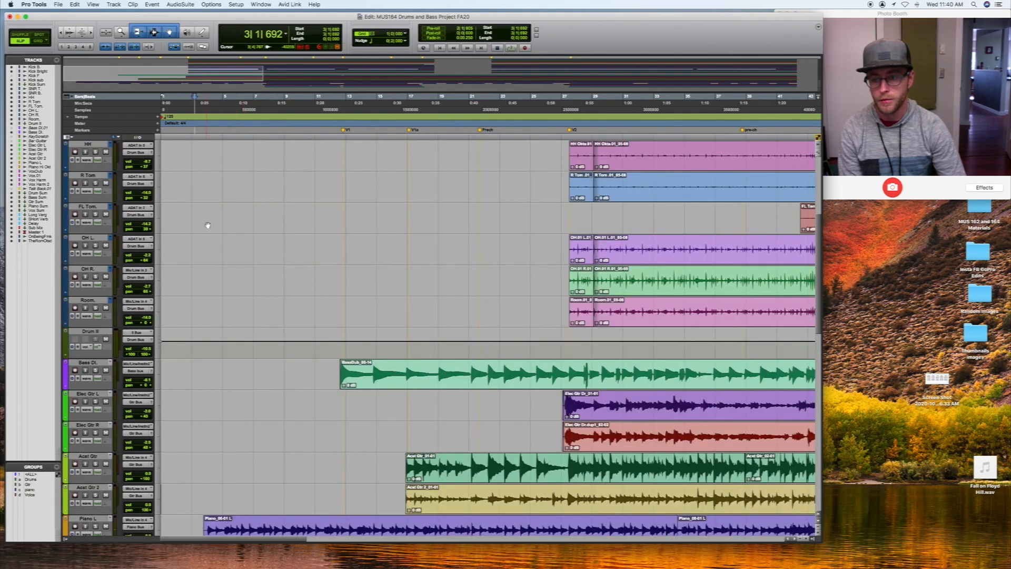
scroll(down, 3)
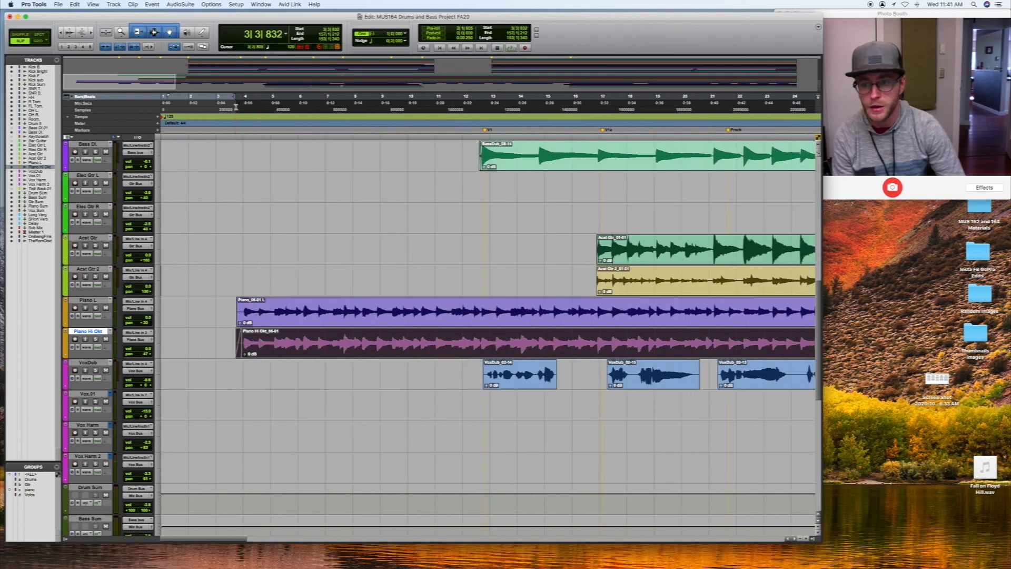
click(242, 100)
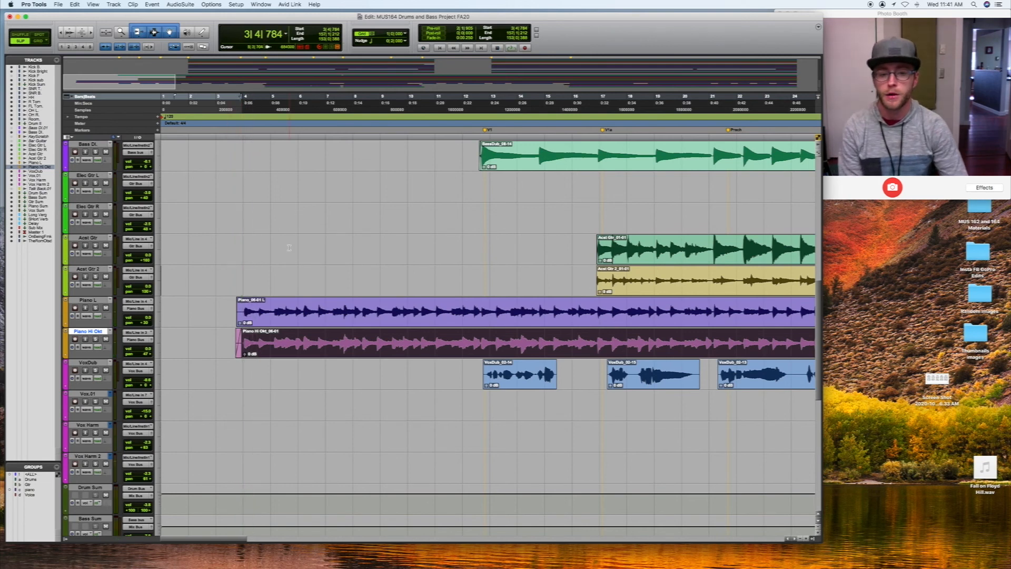
click(57, 4)
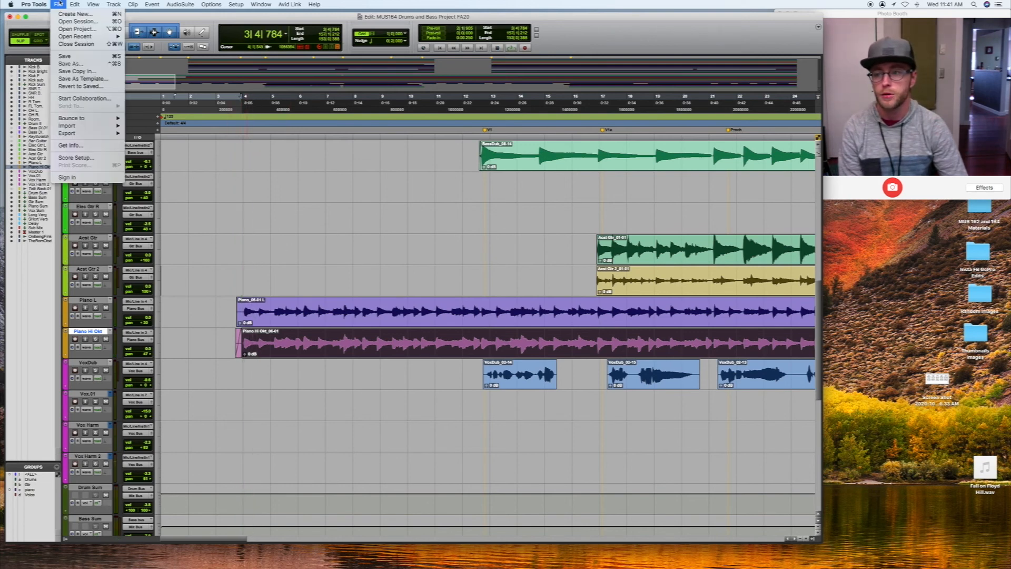
mouse_move(71, 118)
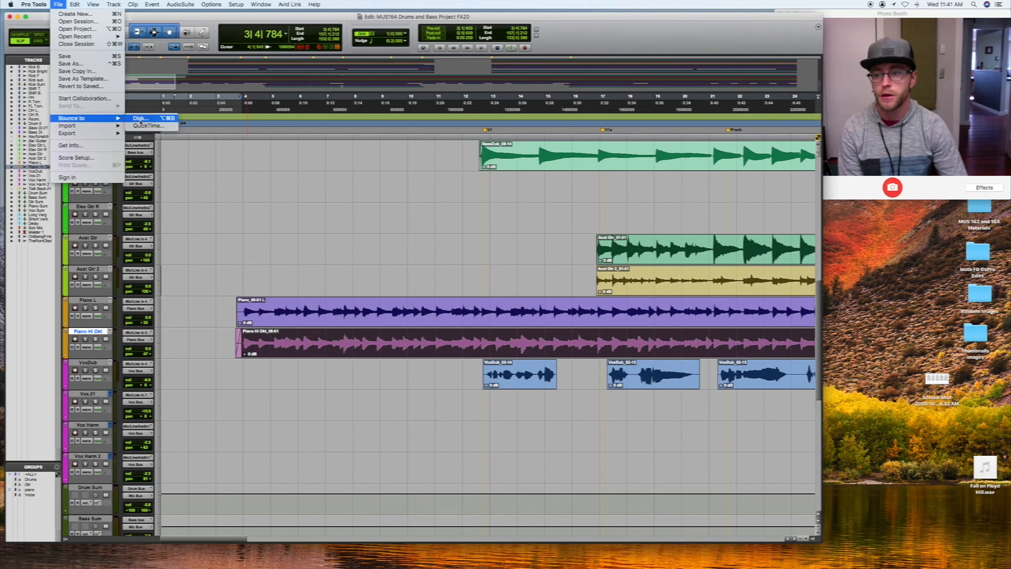
click(140, 118)
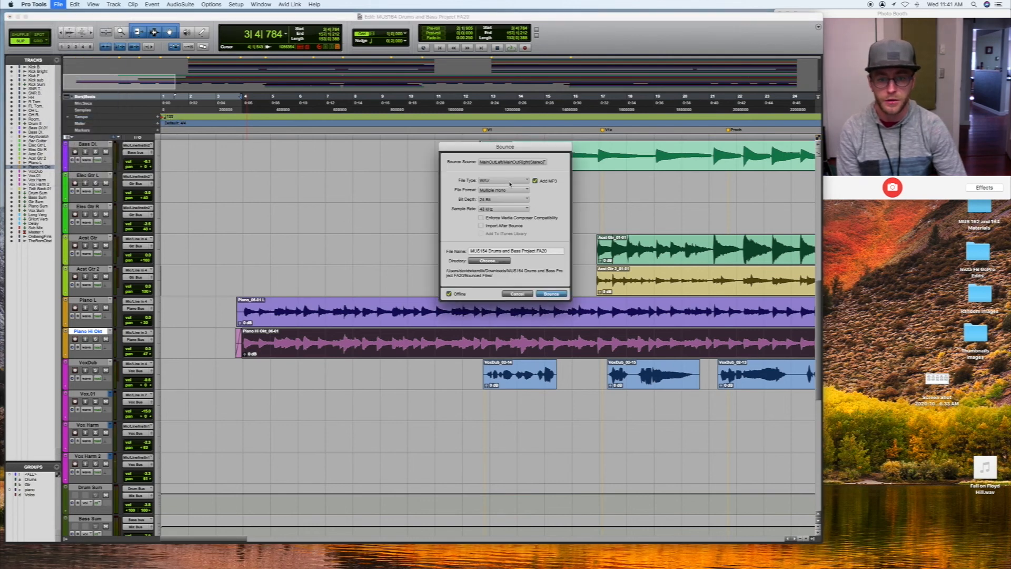
click(503, 190)
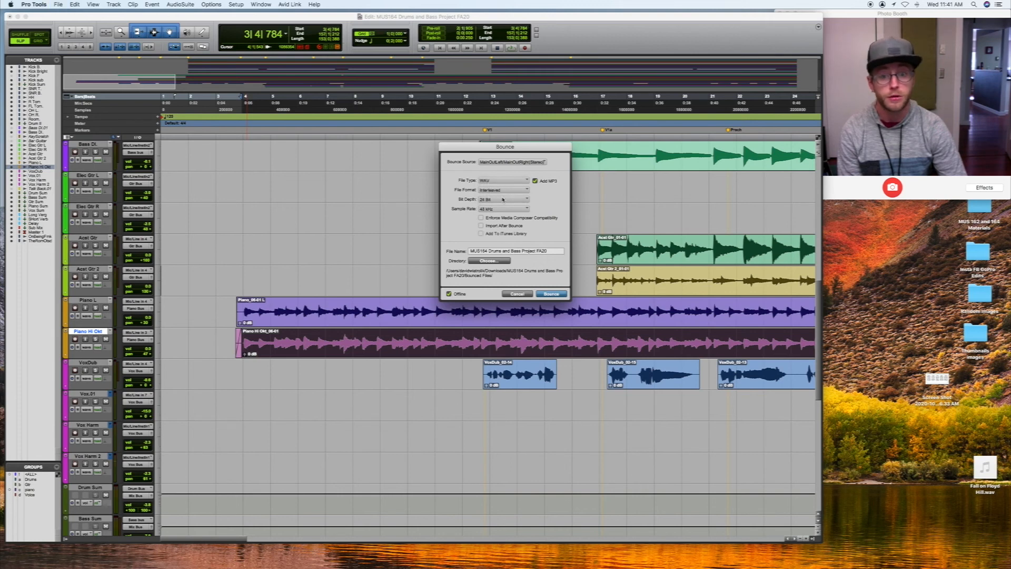
click(504, 199)
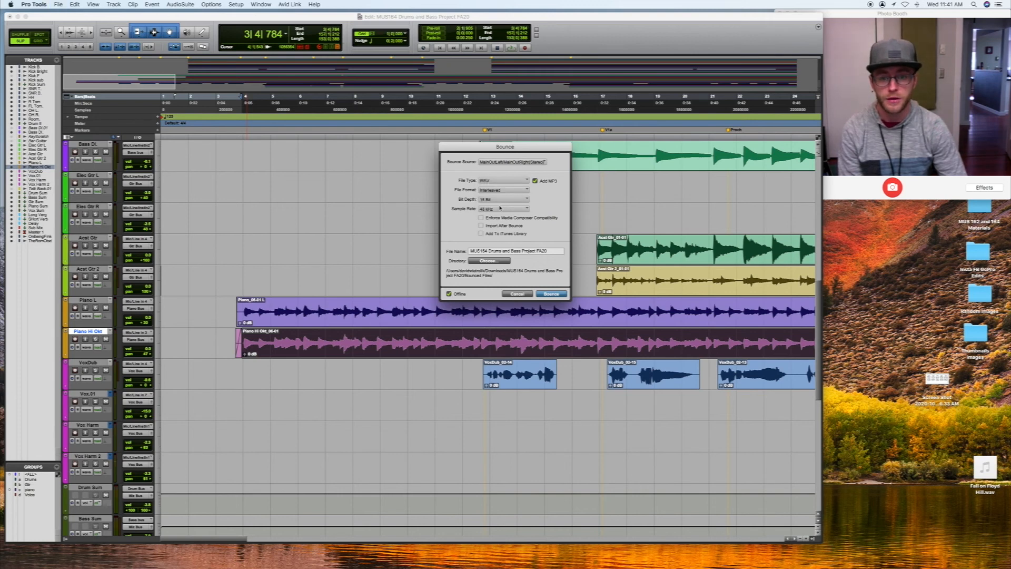
click(503, 209)
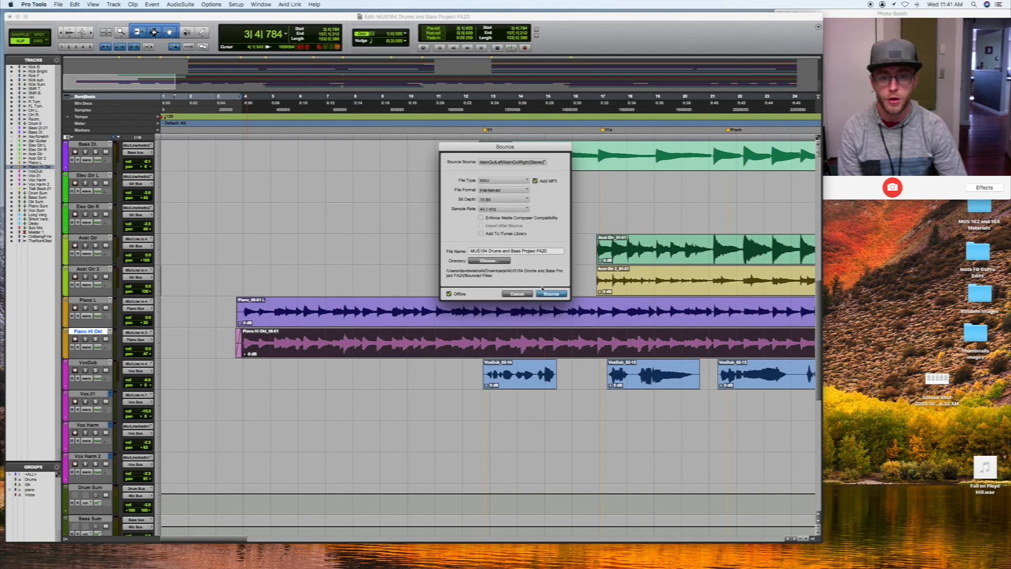
click(551, 294)
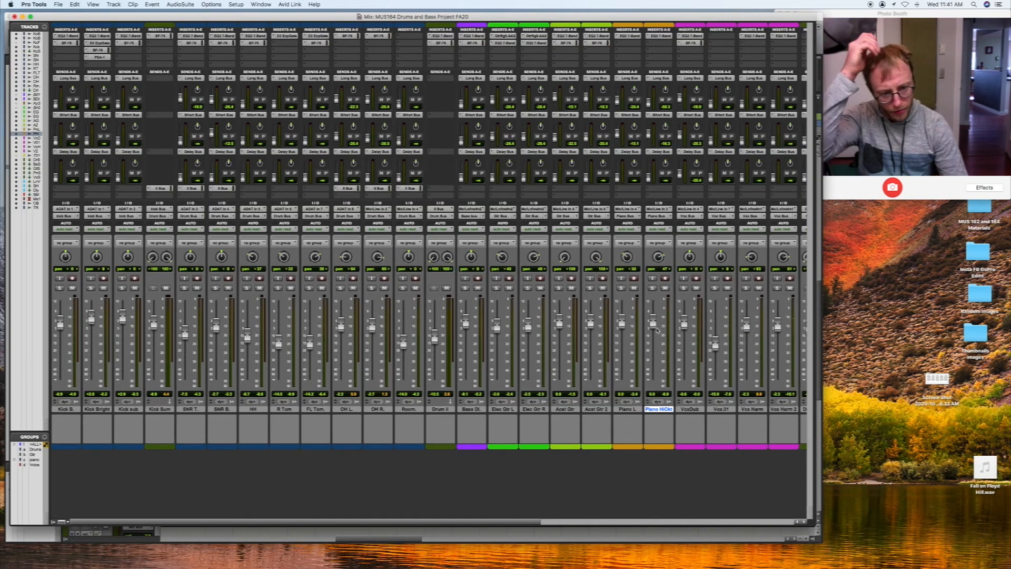
Step: Scroll across the mixer channels, then return to the Edit window showing the full arrangement
scroll(right, 3)
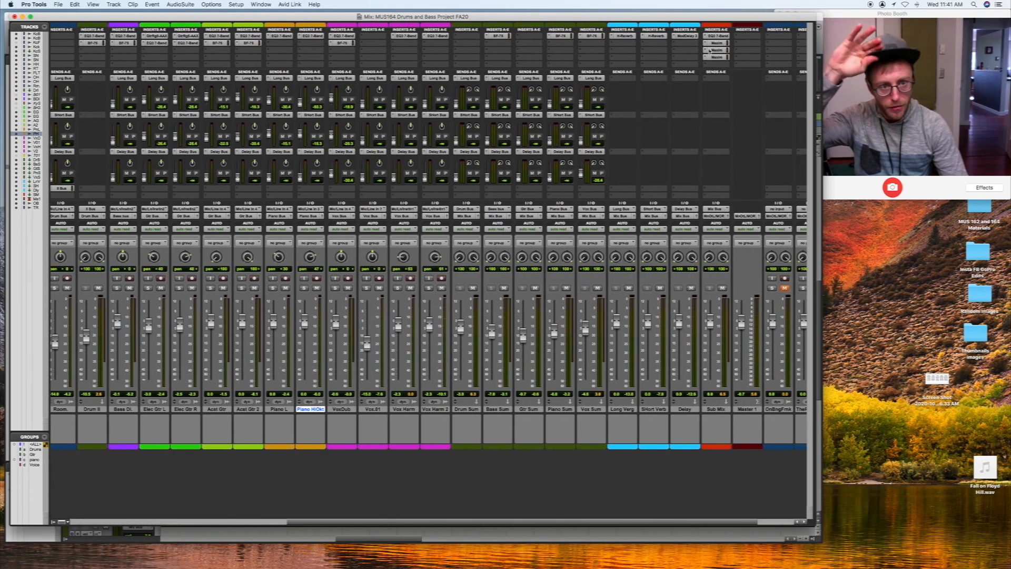
click(716, 57)
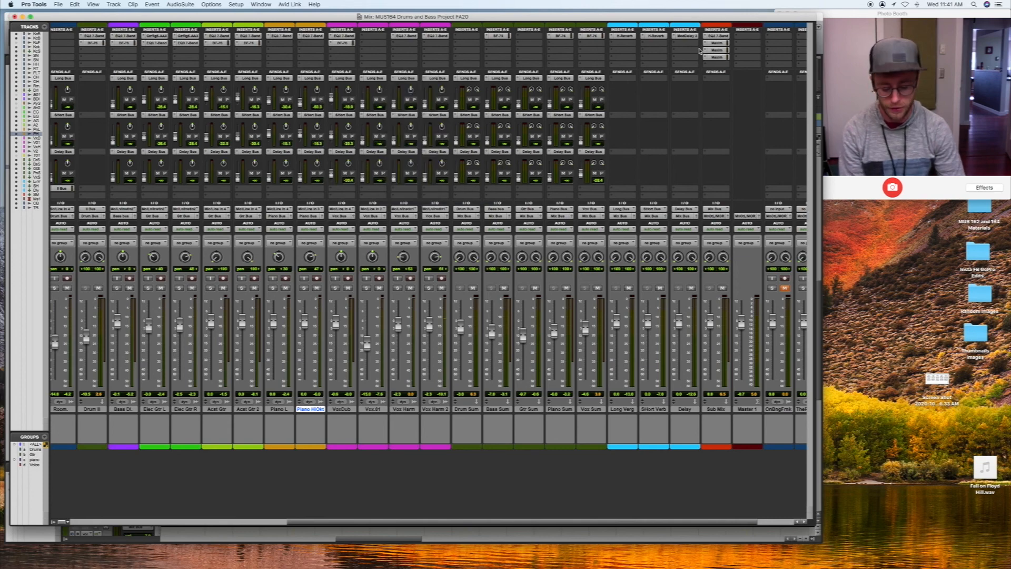
scroll(left, 3)
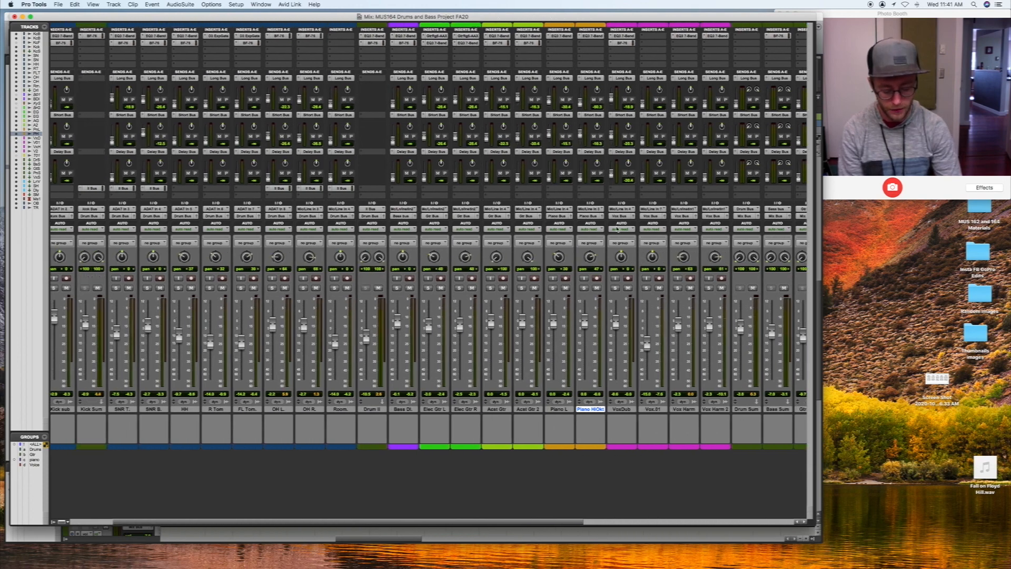
click(260, 5)
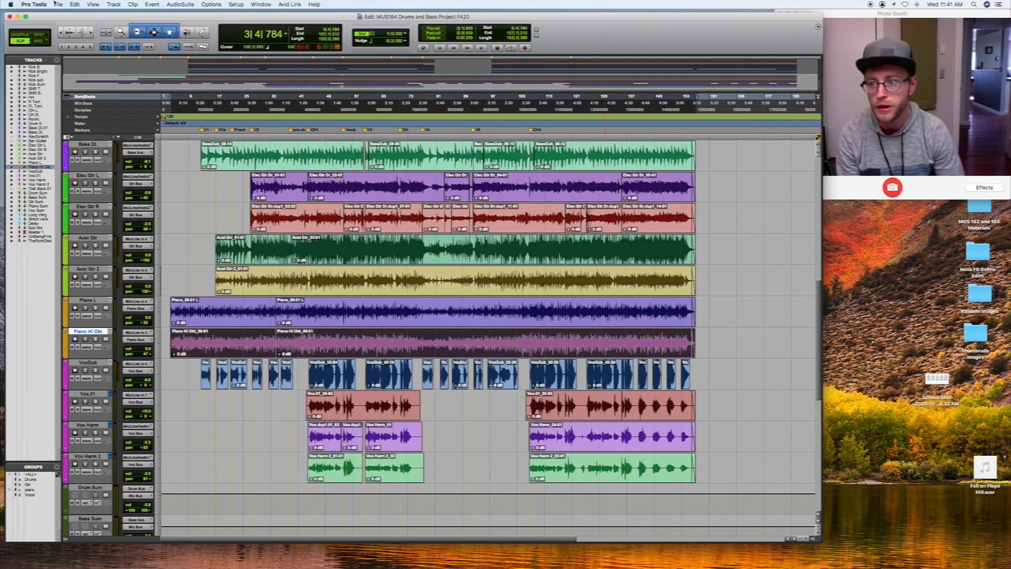
Step: Set the bounce to disk format to interleaved 16-bit at 44.1 kHz
click(59, 4)
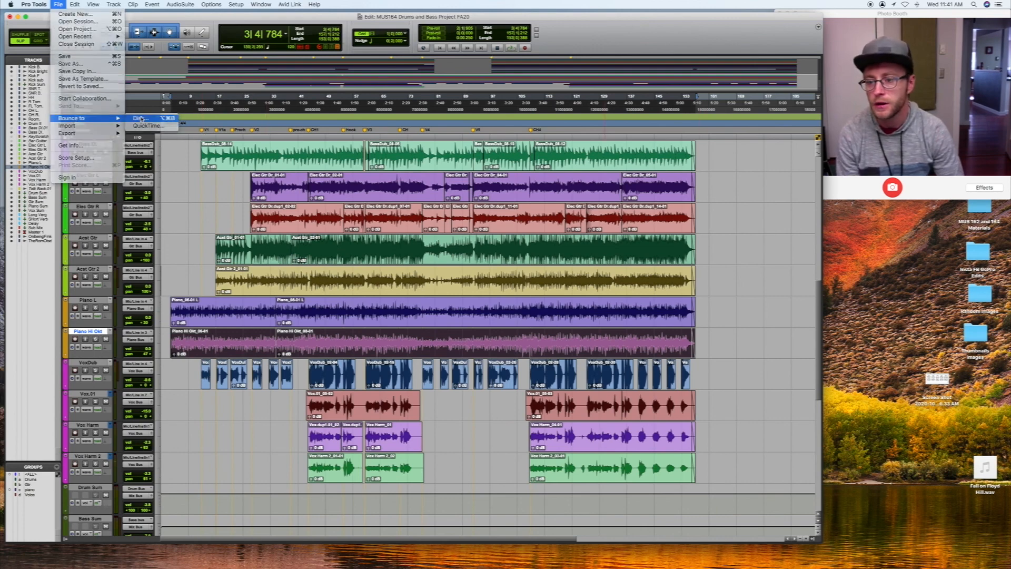
click(140, 118)
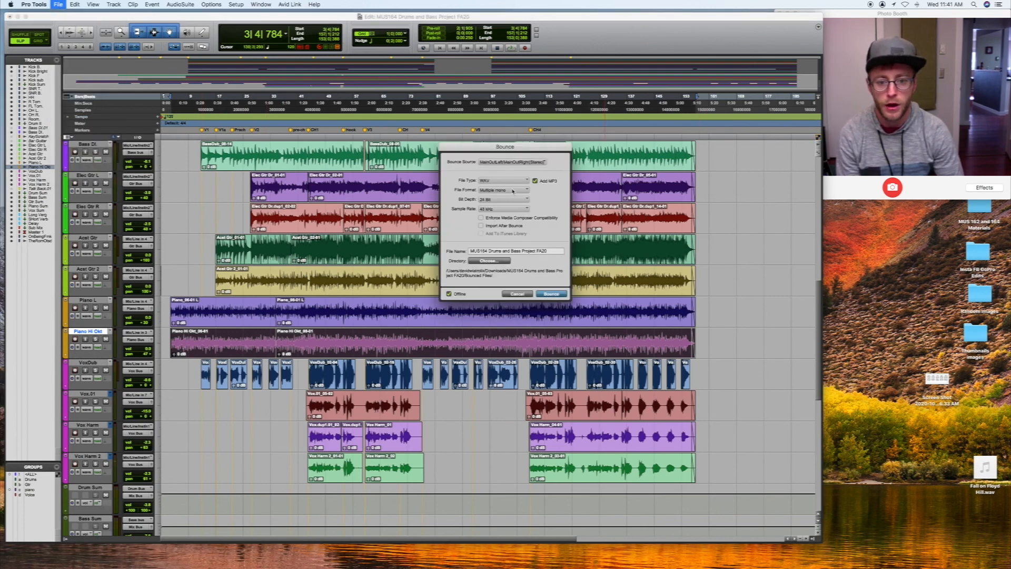
click(504, 199)
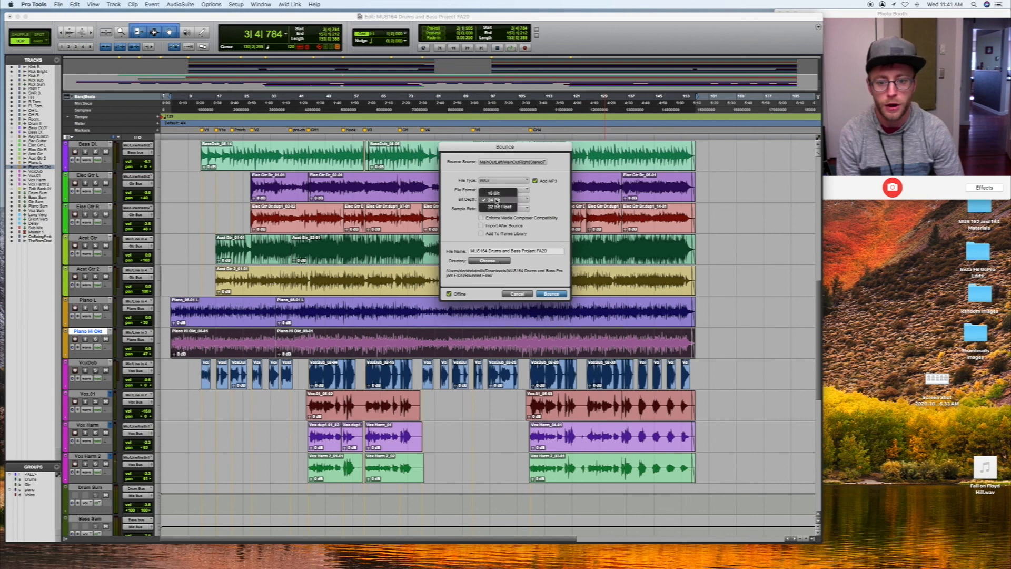
click(507, 207)
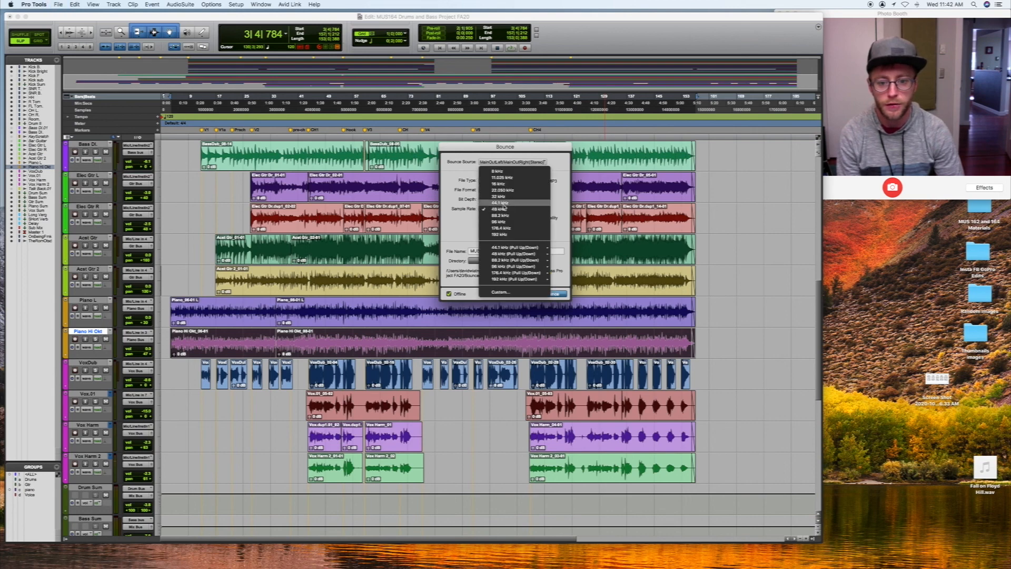
click(498, 202)
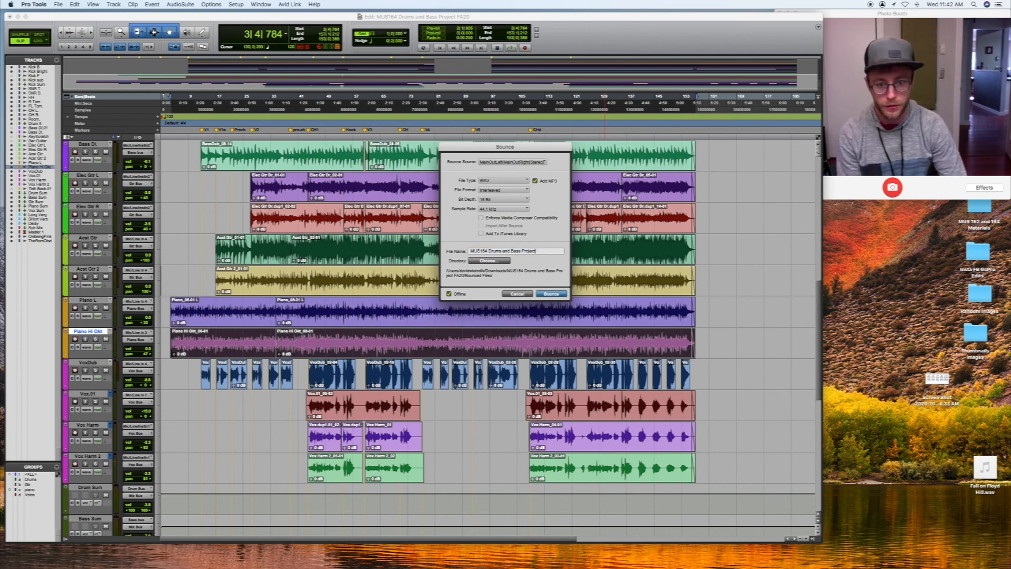
Step: Append 'Mix 1' to the file name and start the bounce
text(Mix 1)
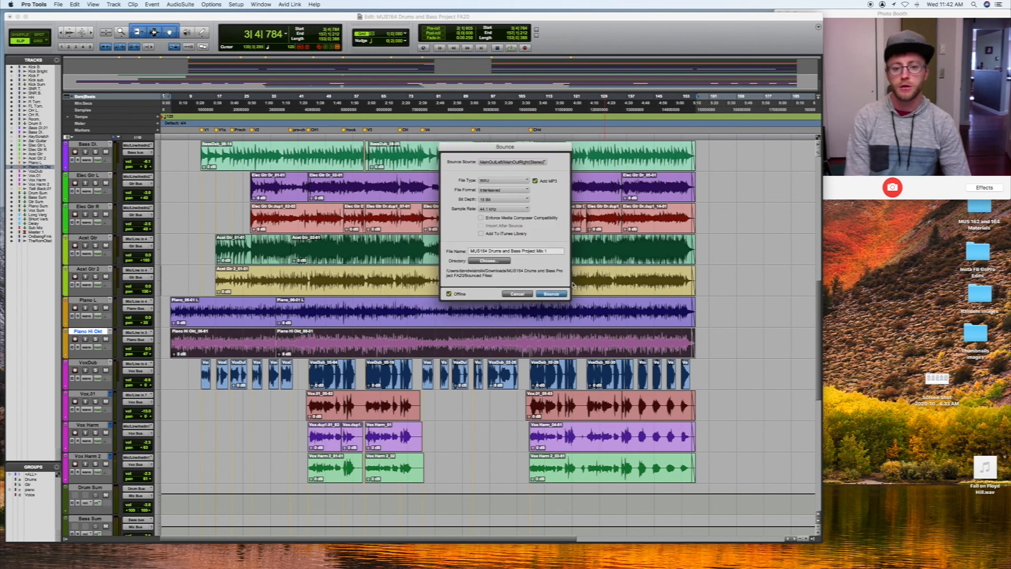
click(550, 294)
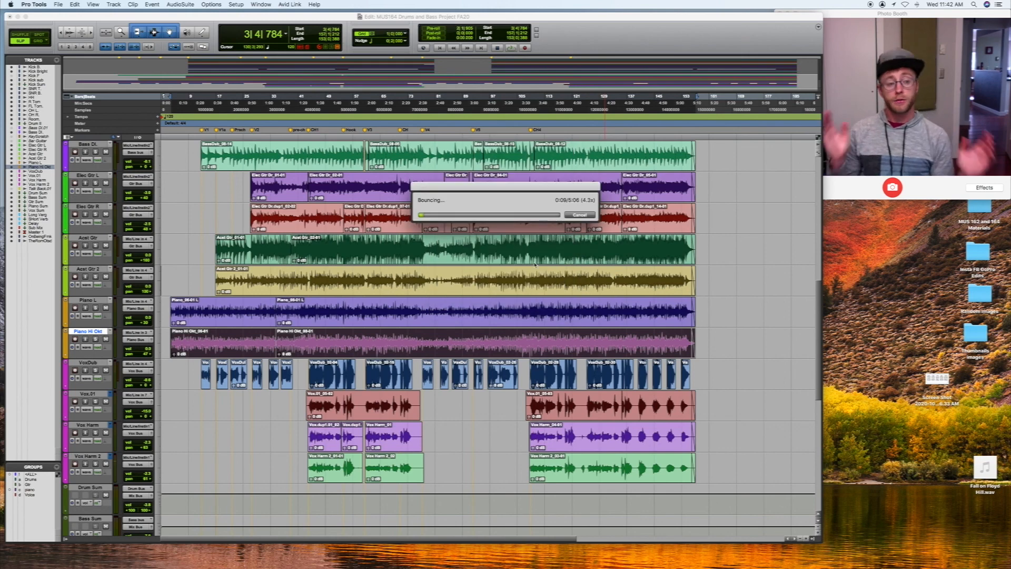